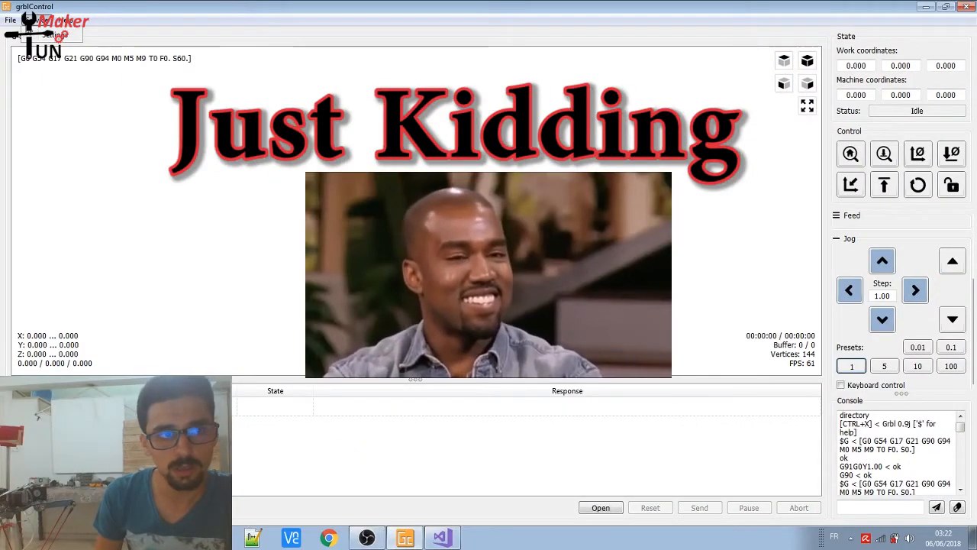
# Load a recent G-code file from the File menu into the grblControl queue
pyautogui.click(29, 37)
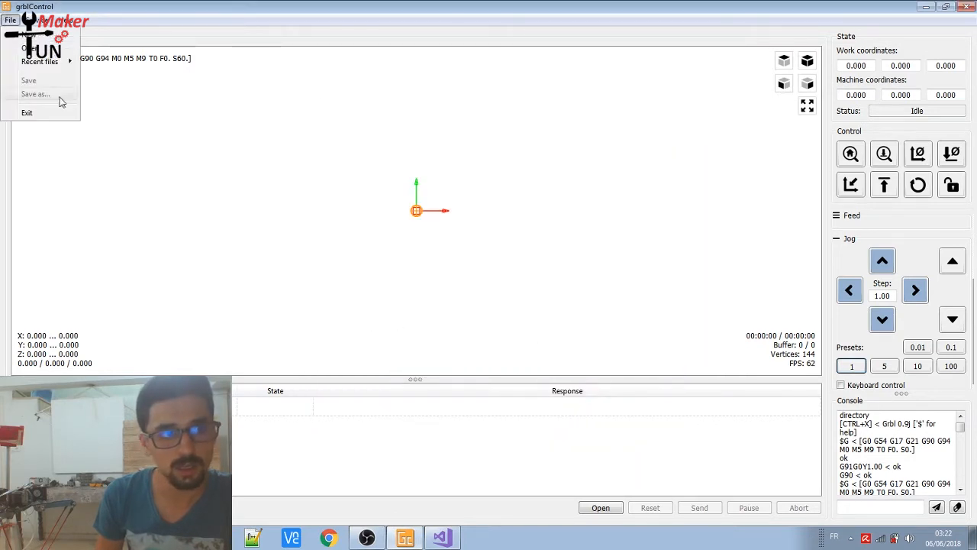
pyautogui.click(30, 48)
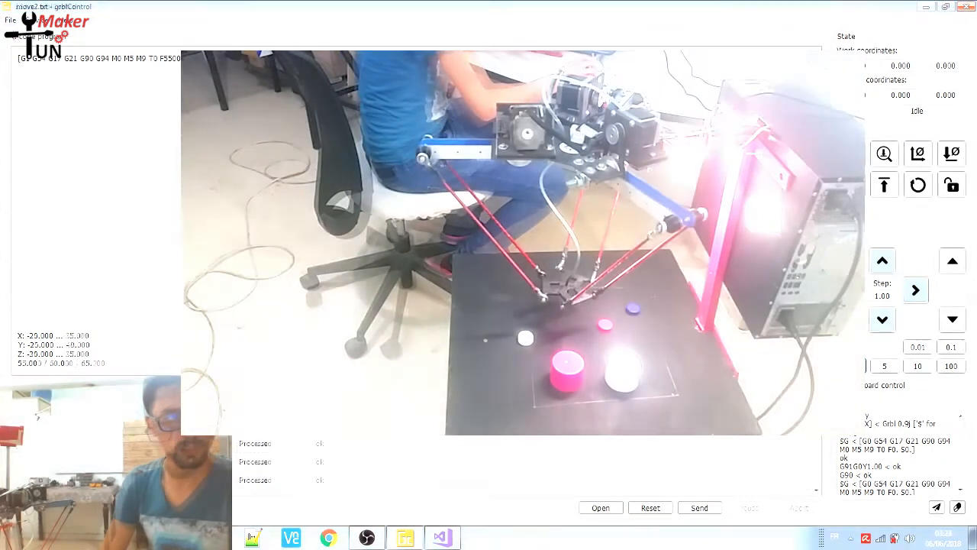
# Send the queued G-code lines to the robot until all are marked Processed
pyautogui.click(699, 507)
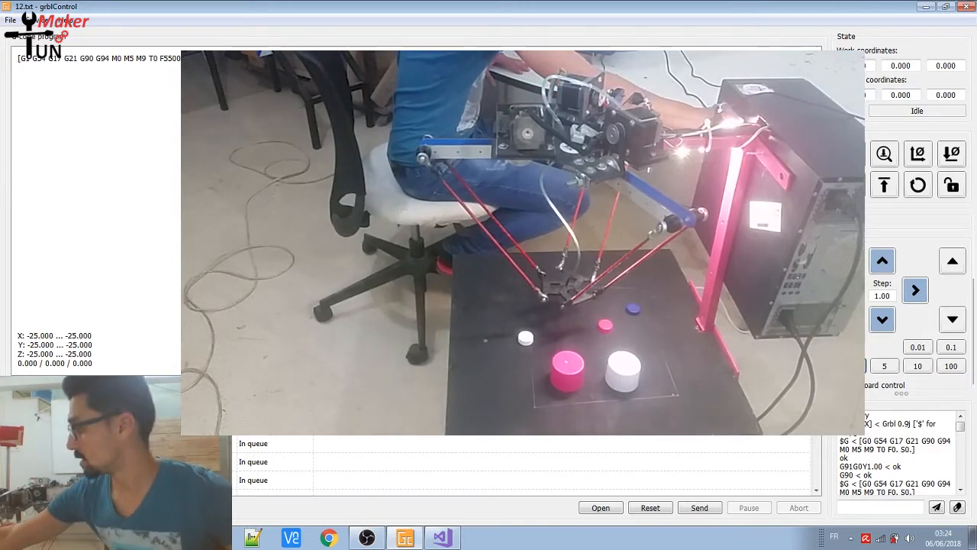
pyautogui.click(699, 507)
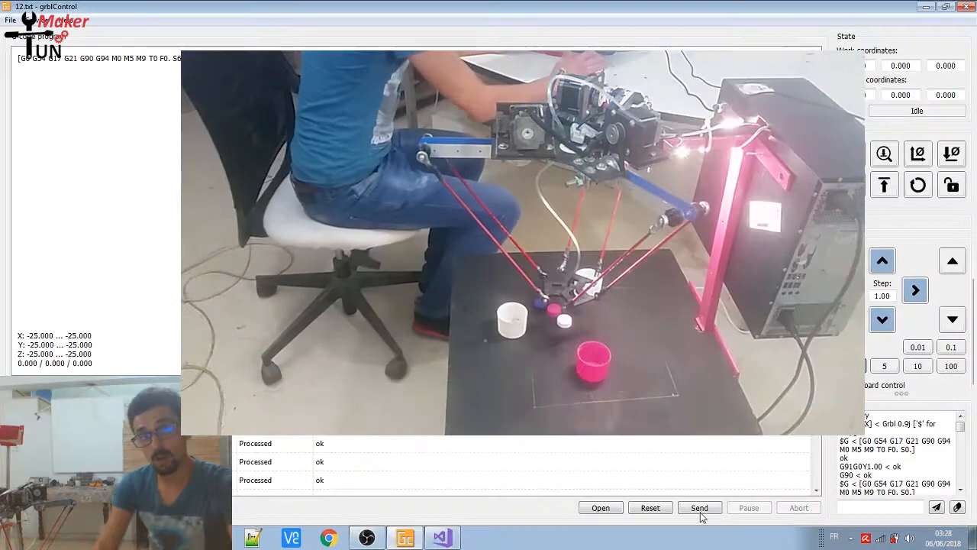
pyautogui.click(700, 507)
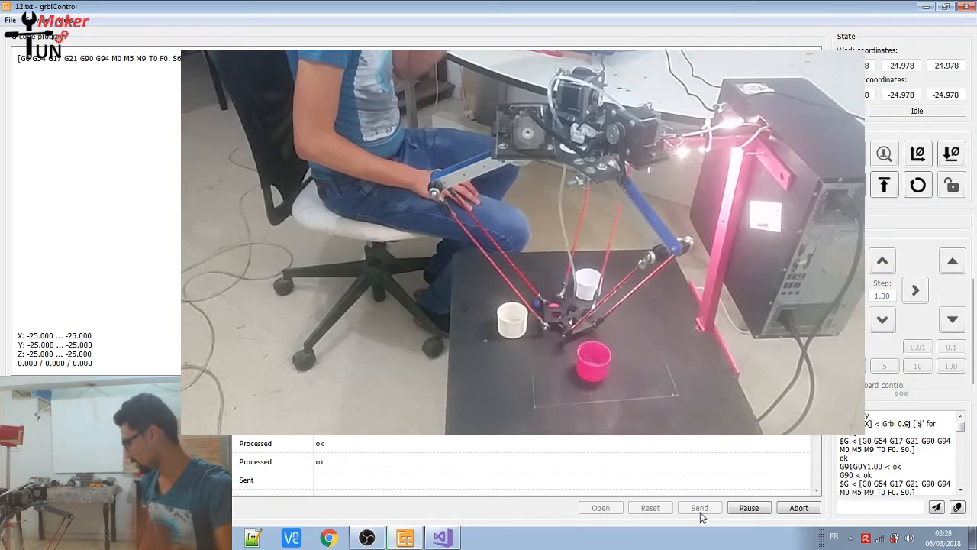
pyautogui.click(699, 507)
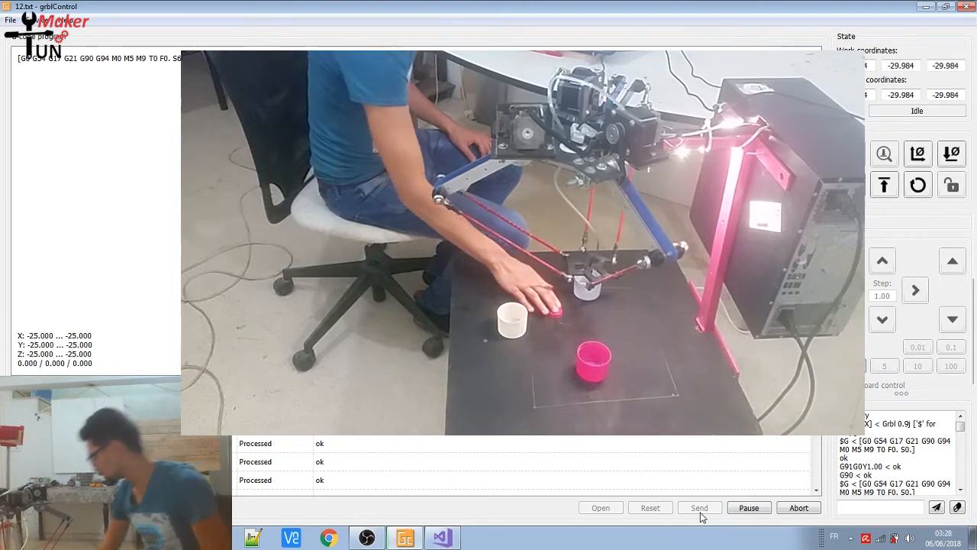
pyautogui.click(698, 506)
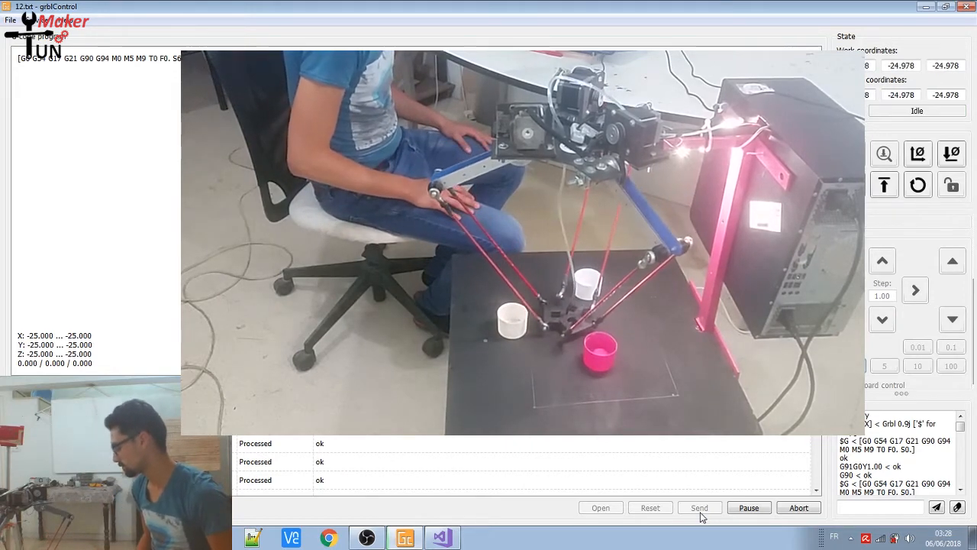
pyautogui.click(699, 507)
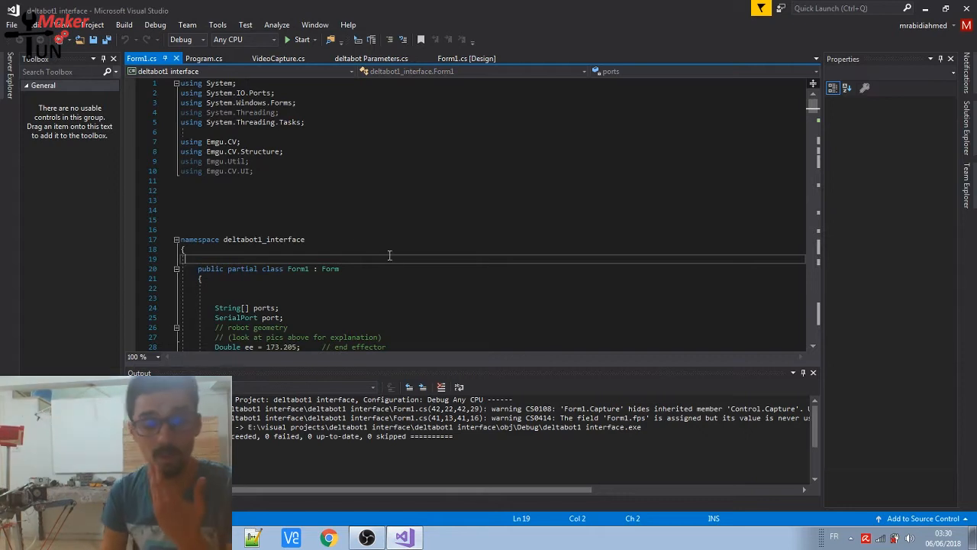
pyautogui.moveTo(415, 280)
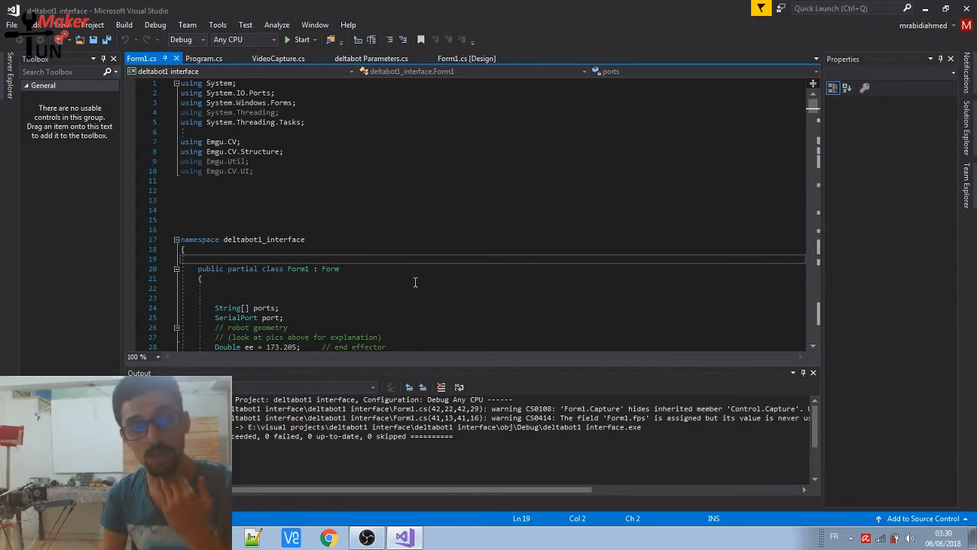
pyautogui.click(293, 142)
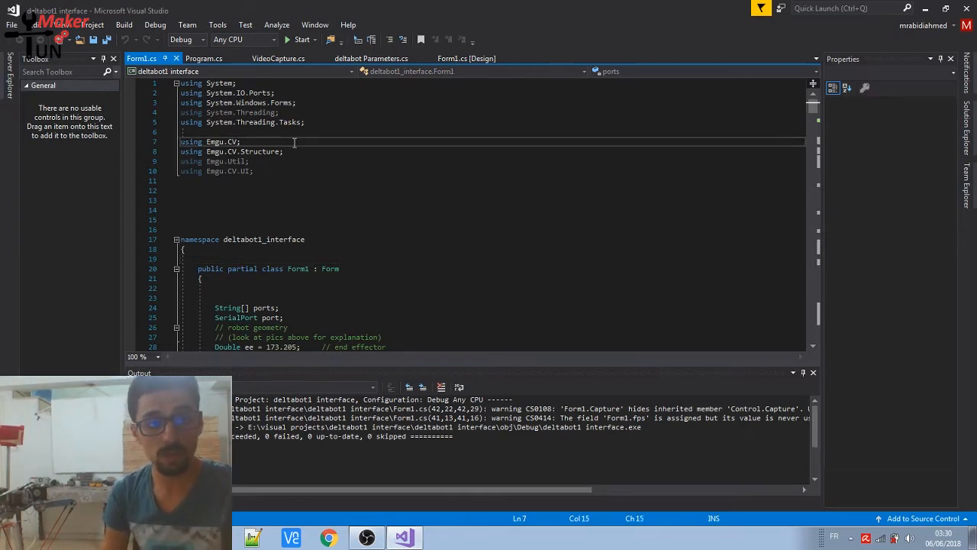
pyautogui.doubleClick(220, 140)
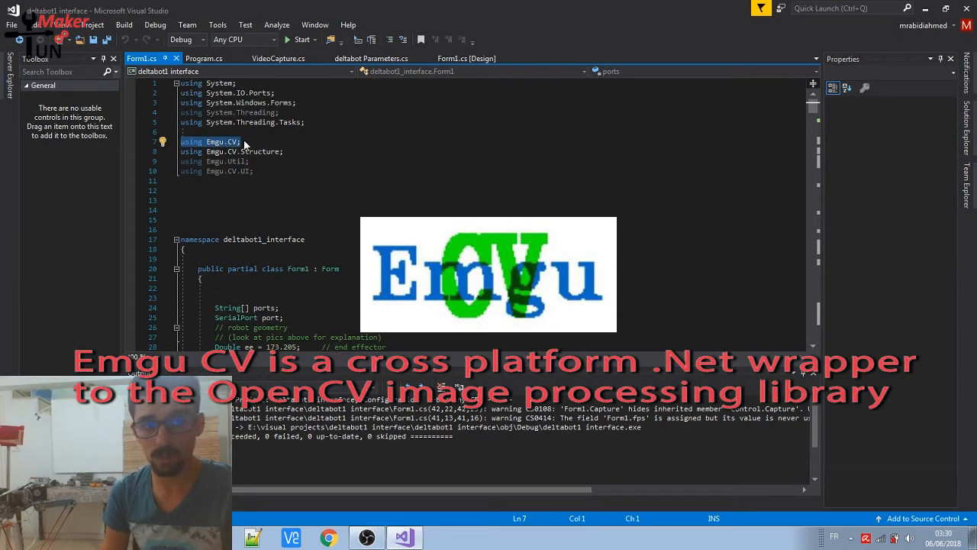
pyautogui.click(242, 140)
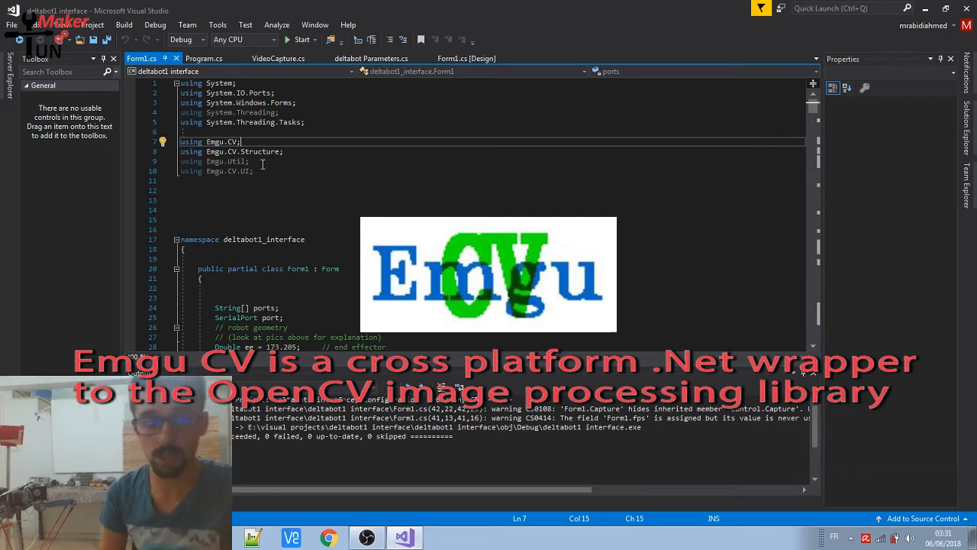
pyautogui.scroll(-3)
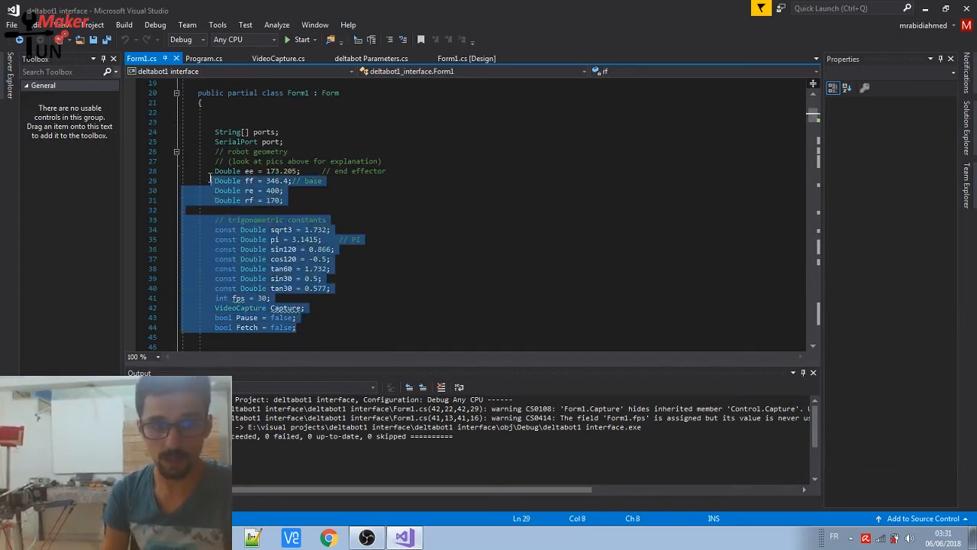
pyautogui.click(302, 207)
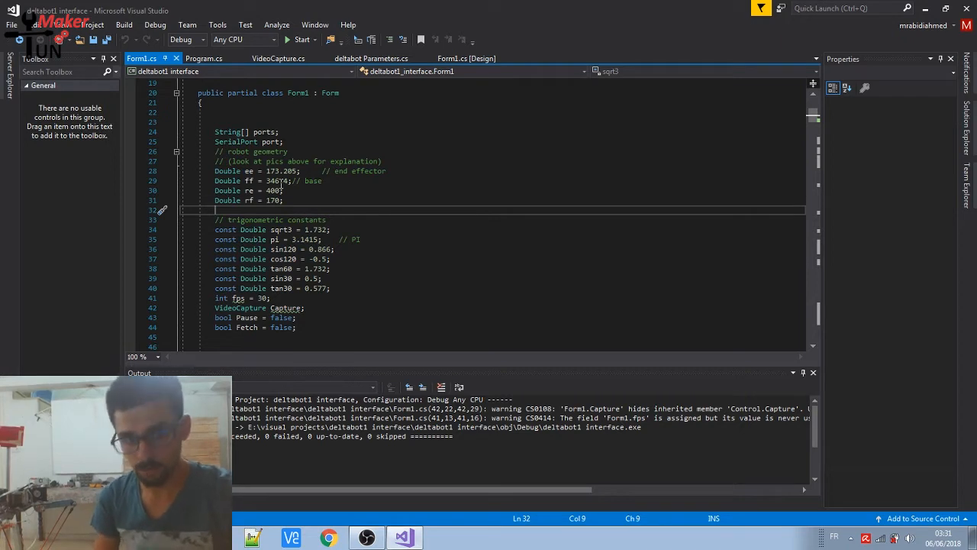
pyautogui.click(298, 317)
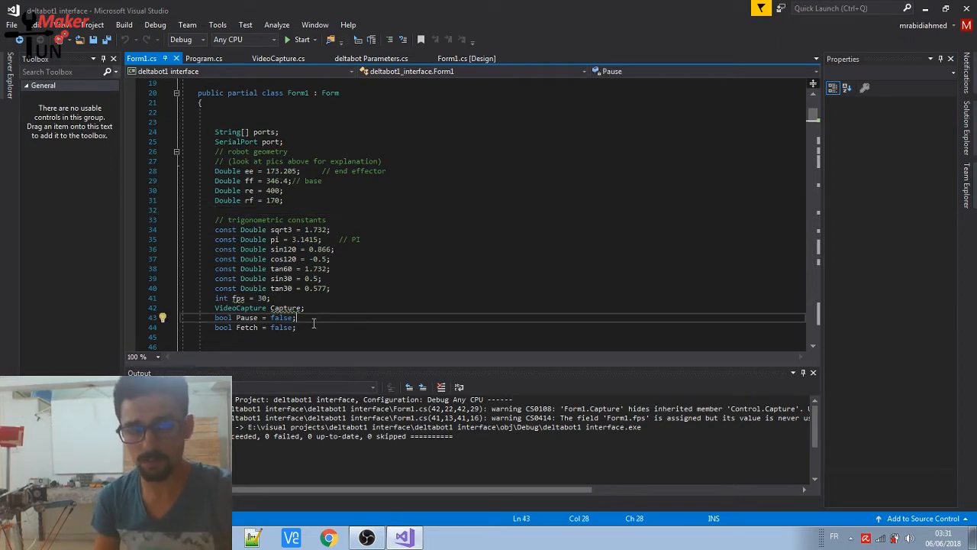
pyautogui.scroll(-3)
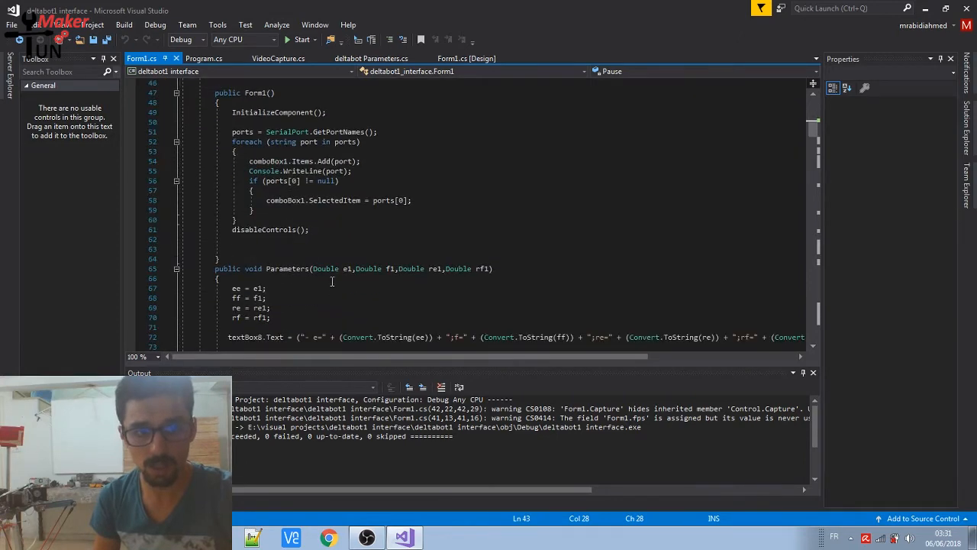
pyautogui.scroll(3)
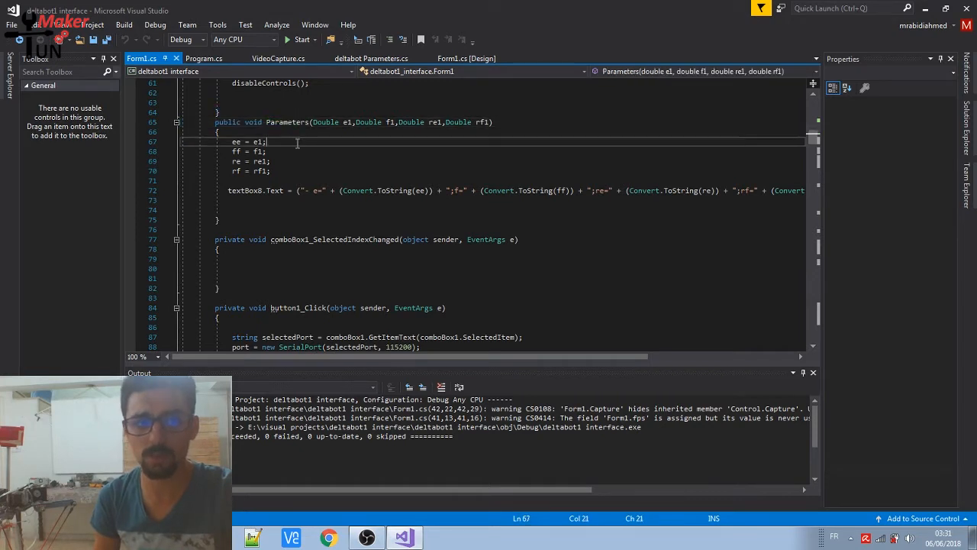
pyautogui.click(272, 171)
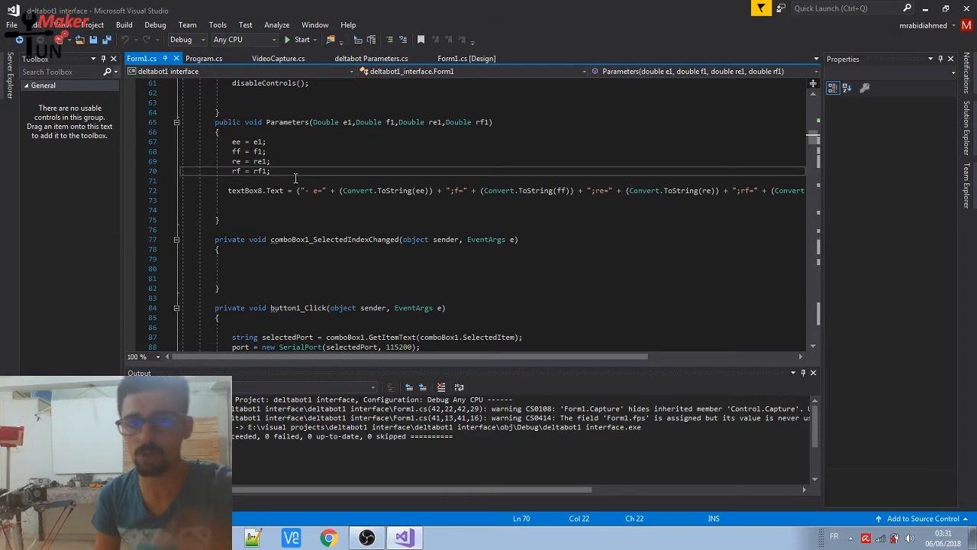
pyautogui.moveTo(293, 253)
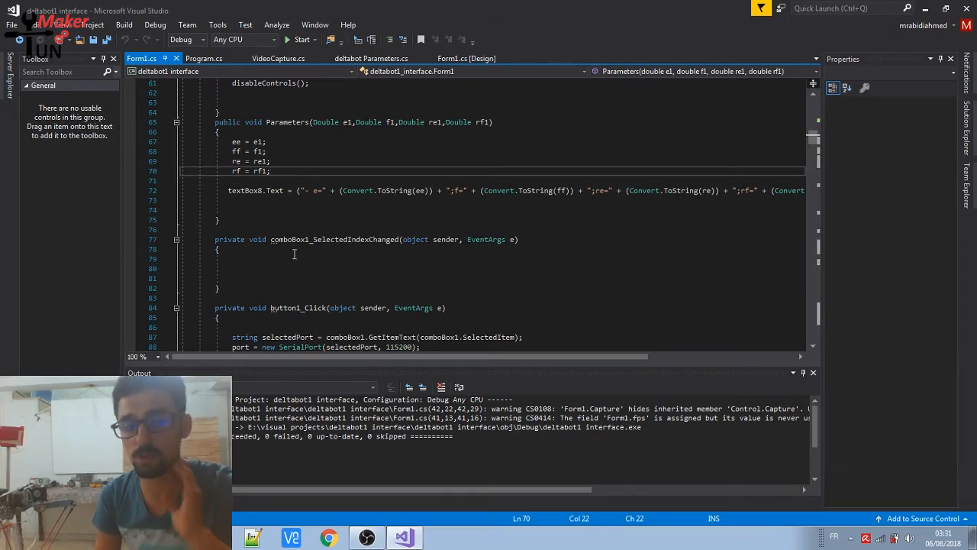
pyautogui.scroll(-3)
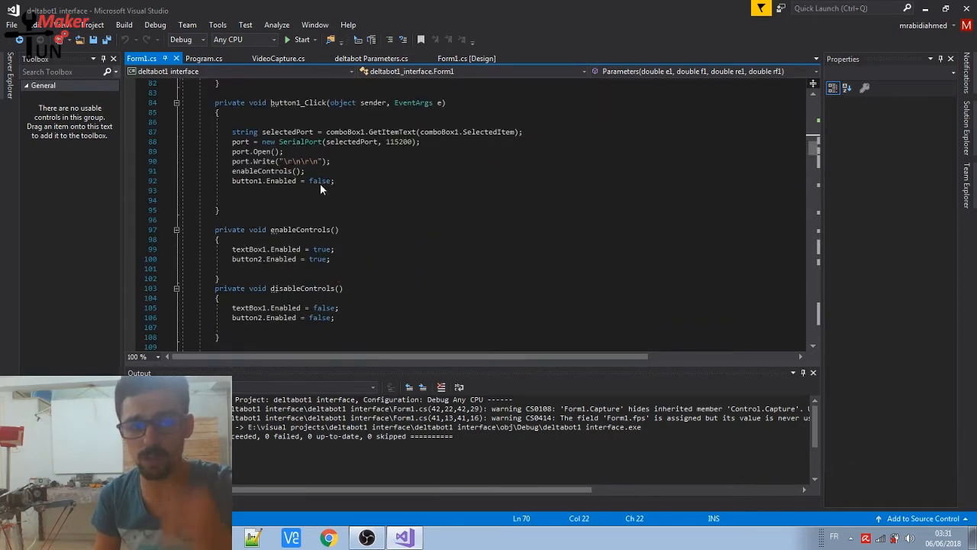
pyautogui.scroll(-3)
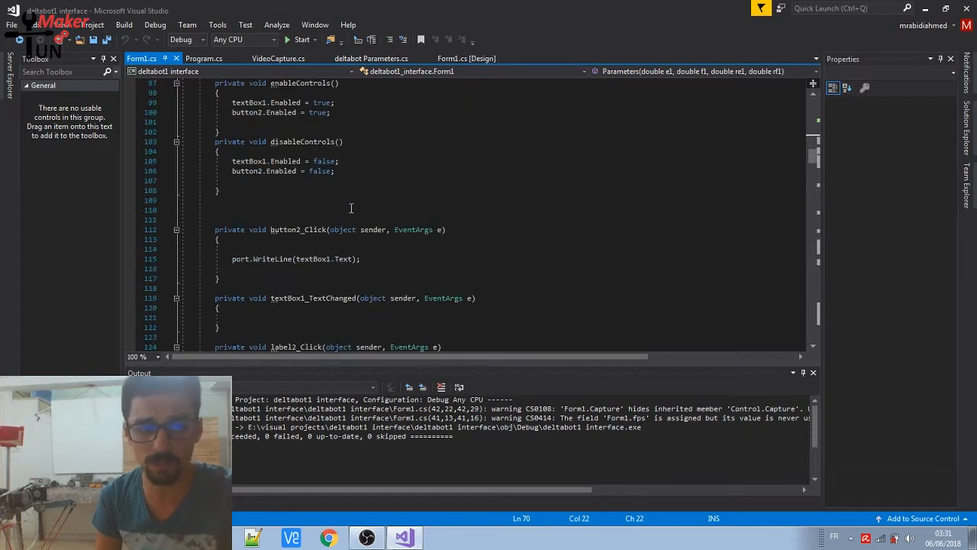
pyautogui.scroll(-3)
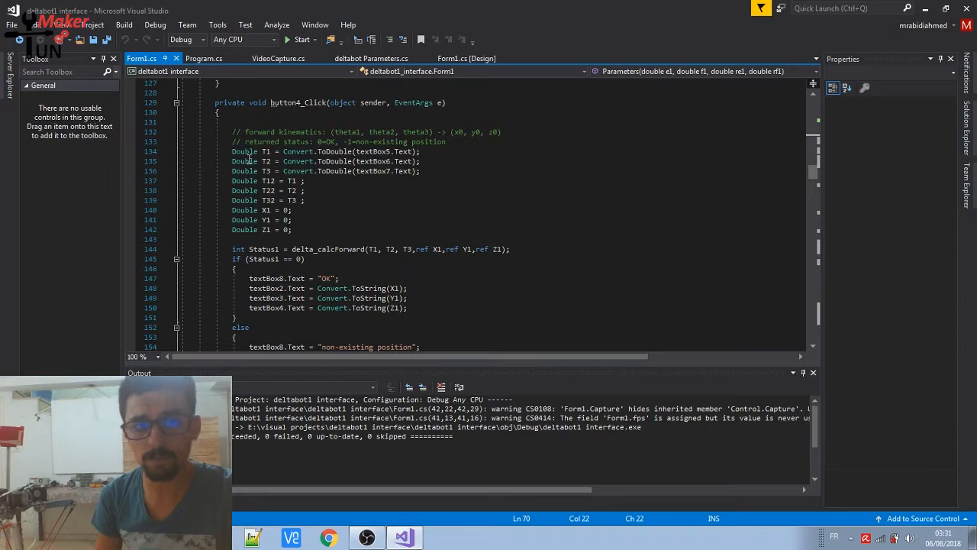
# Scroll through the forward and inverse kinematics functions in Form1.cs
pyautogui.scroll(-3)
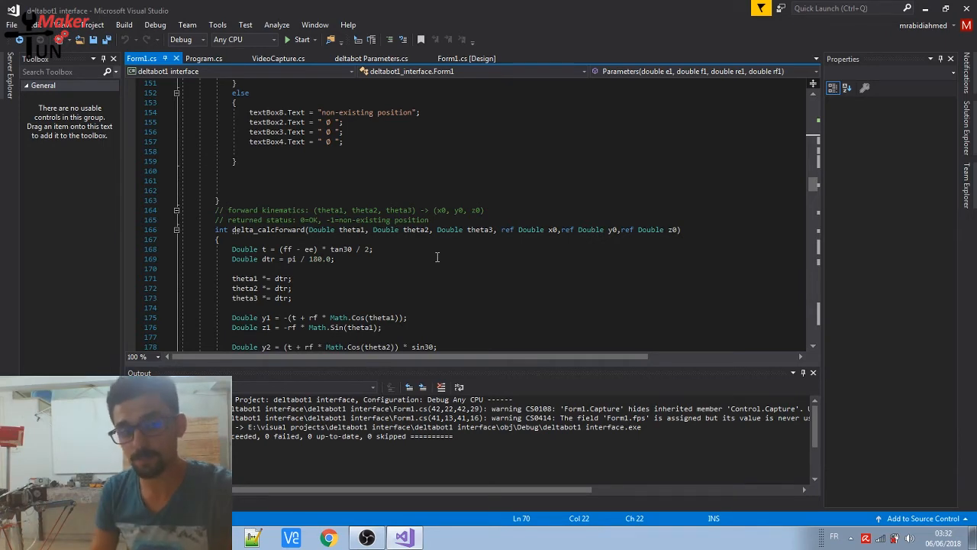
pyautogui.scroll(-3)
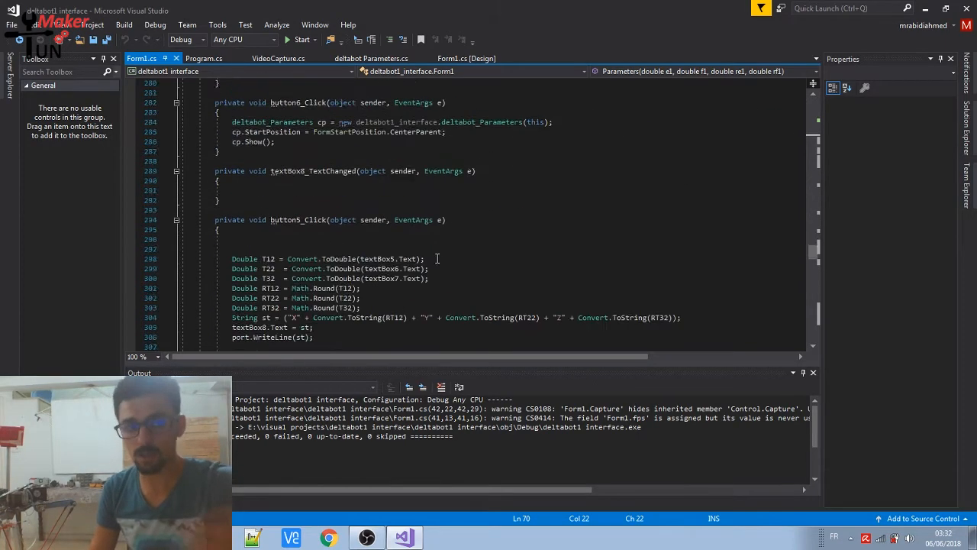
pyautogui.scroll(-3)
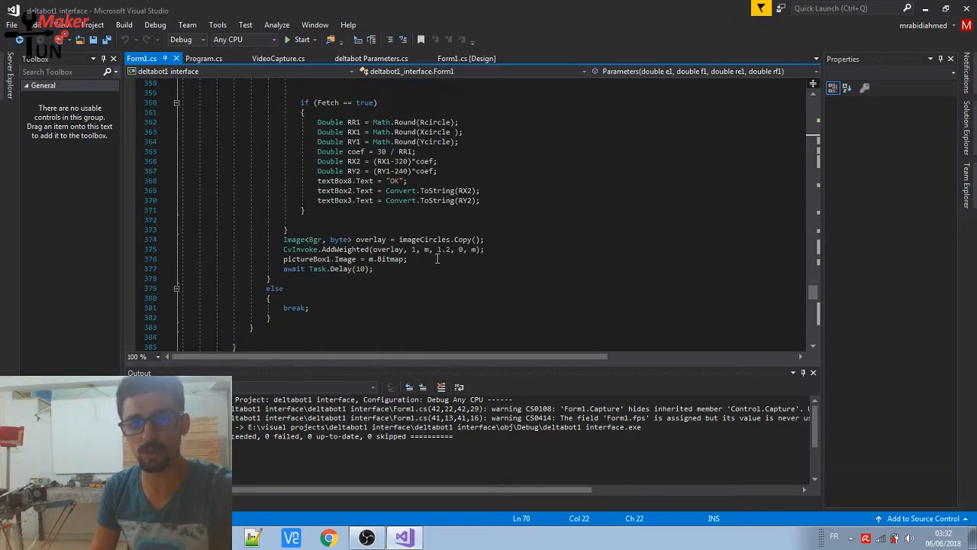
pyautogui.scroll(-3)
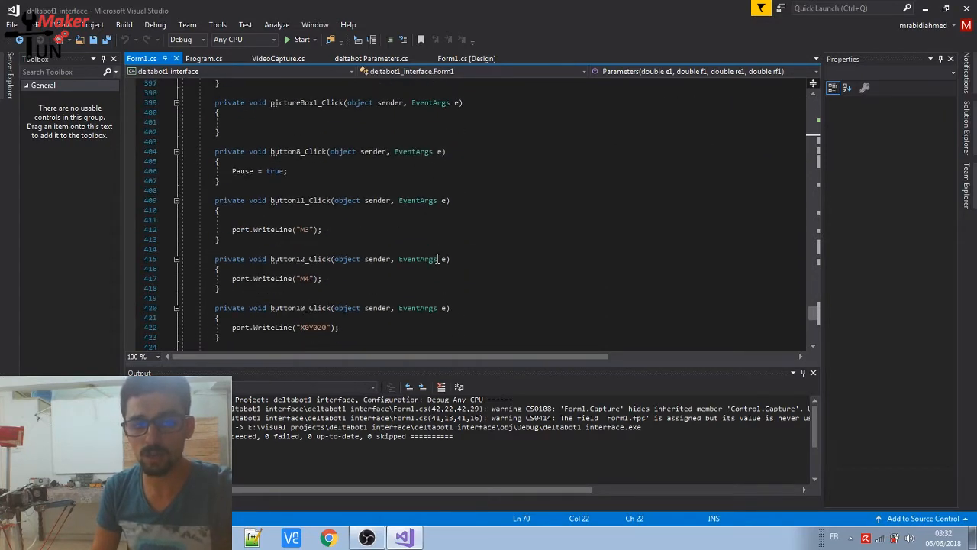
pyautogui.scroll(3)
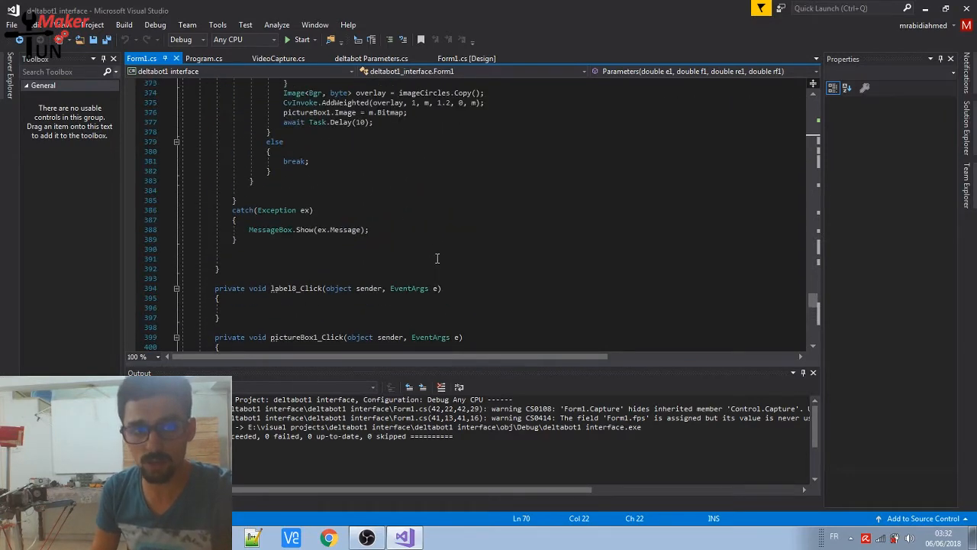
pyautogui.scroll(3)
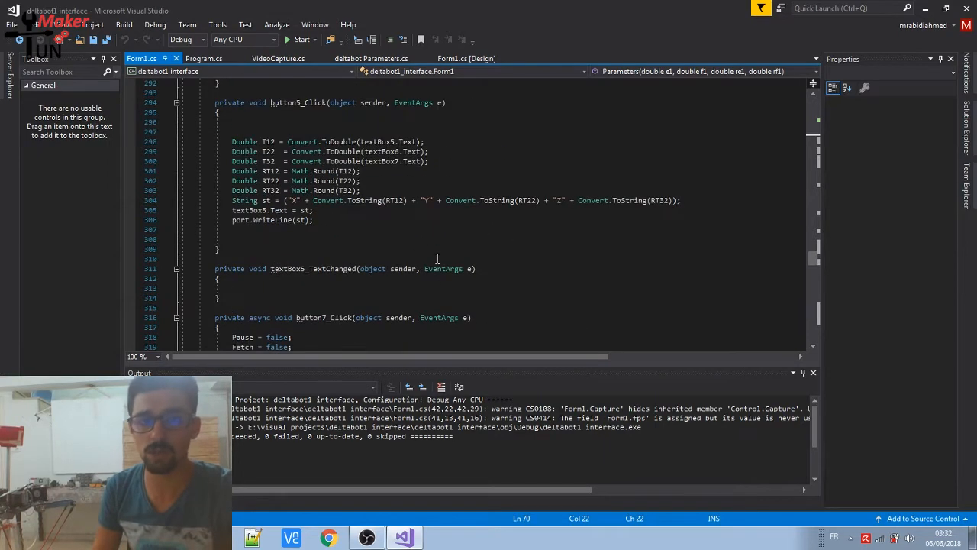
pyautogui.scroll(3)
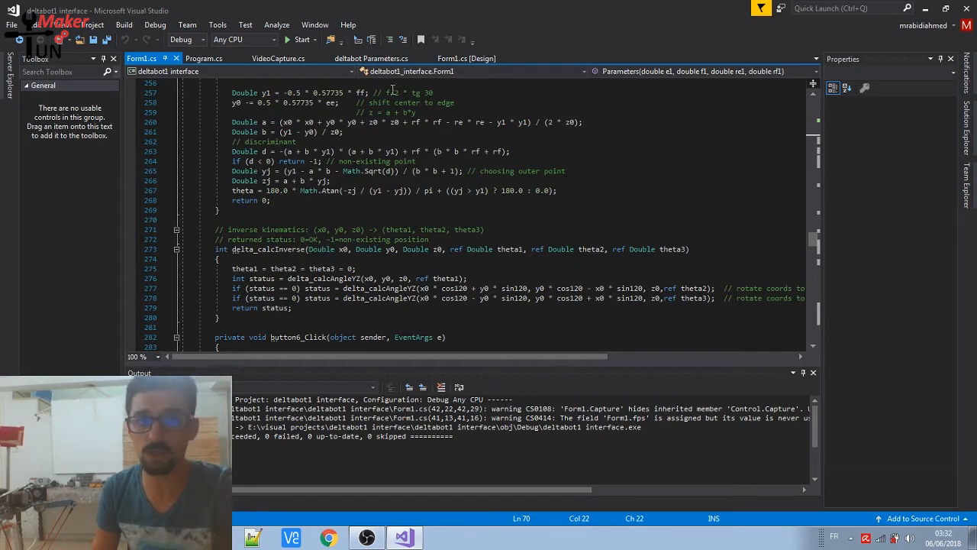
# Start the deltabot interface project so Form1 runs
pyautogui.click(301, 40)
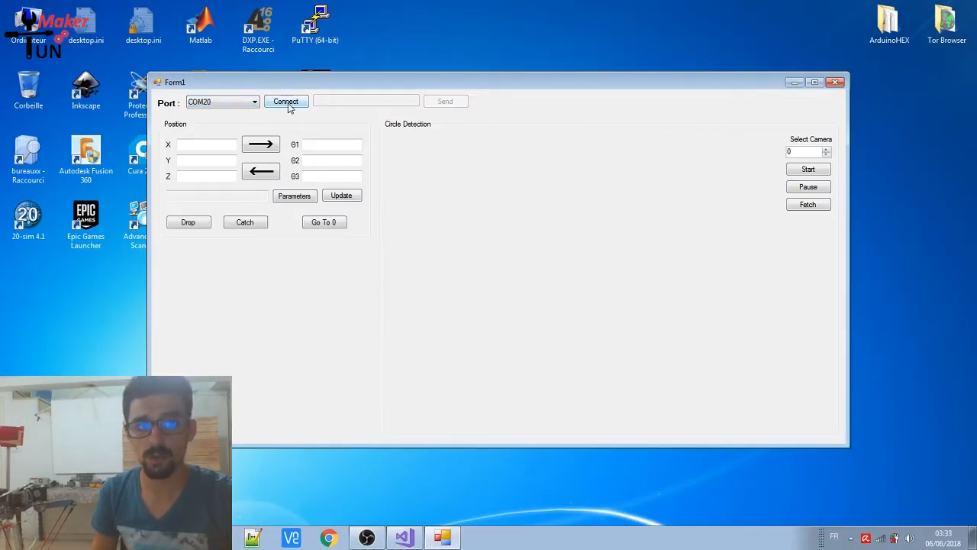
# Connect to the robot's serial port and enter the move command x10y10z10
pyautogui.click(286, 101)
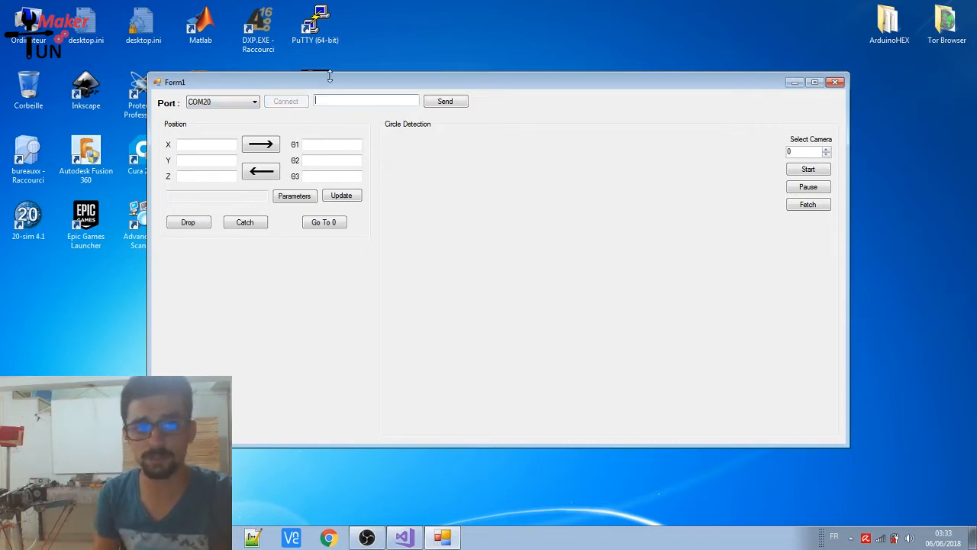
pyautogui.write('x')
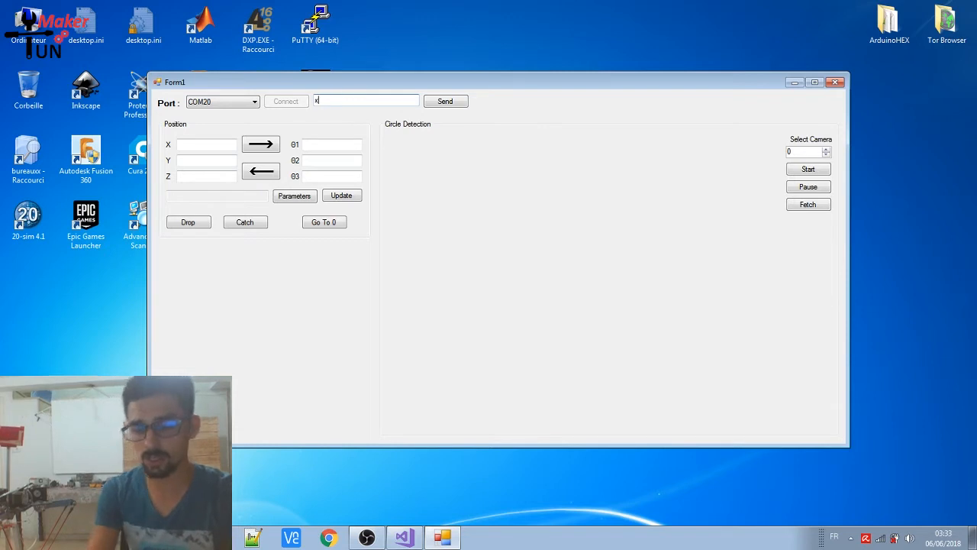
pyautogui.write('0y')
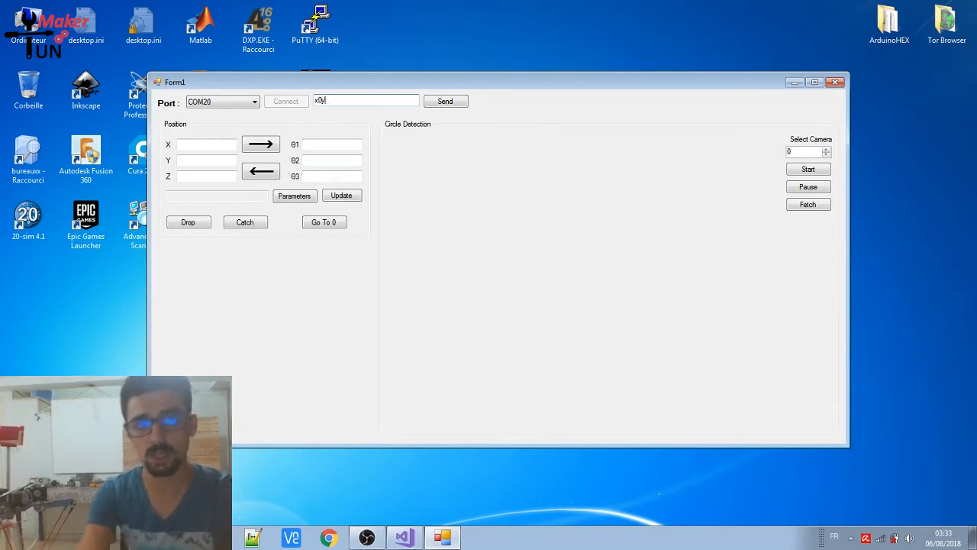
pyautogui.write('1')
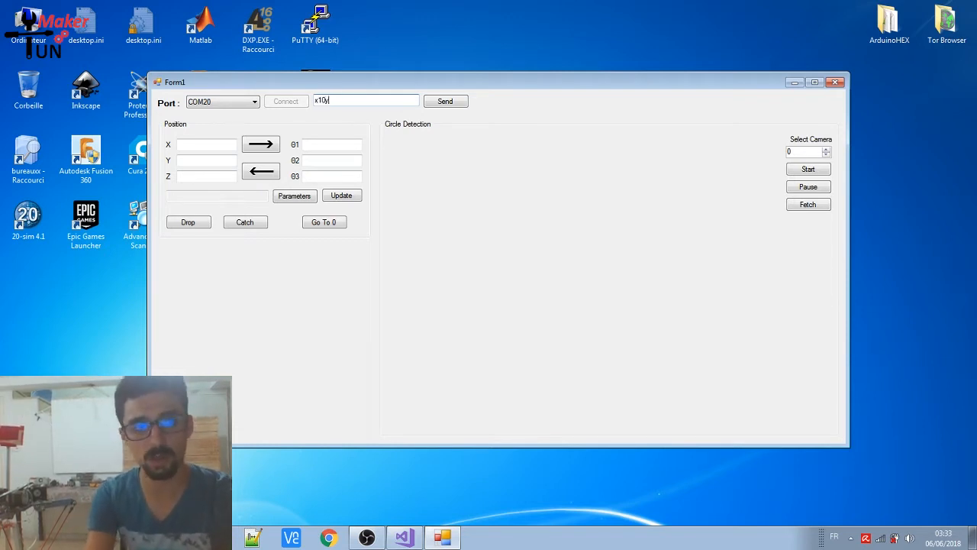
pyautogui.write('10z1')
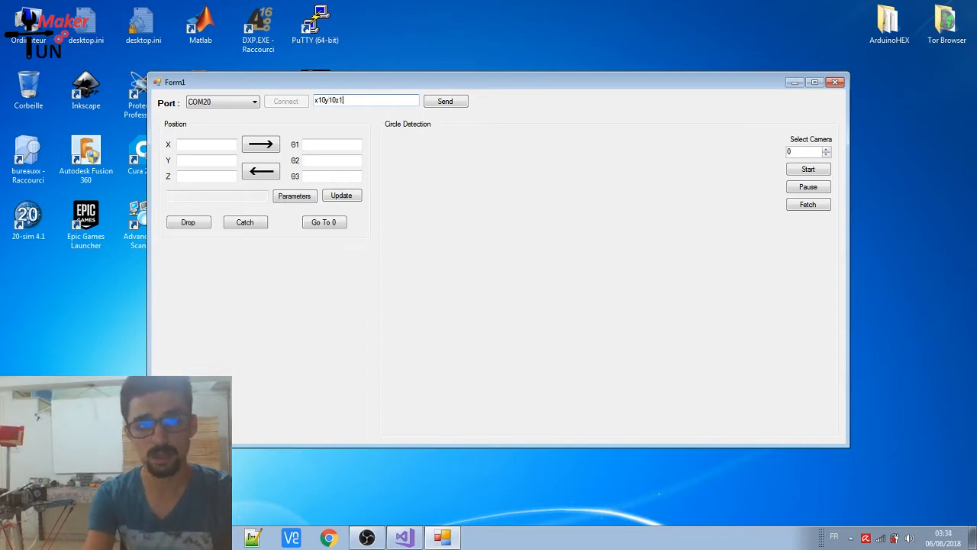
pyautogui.write('0')
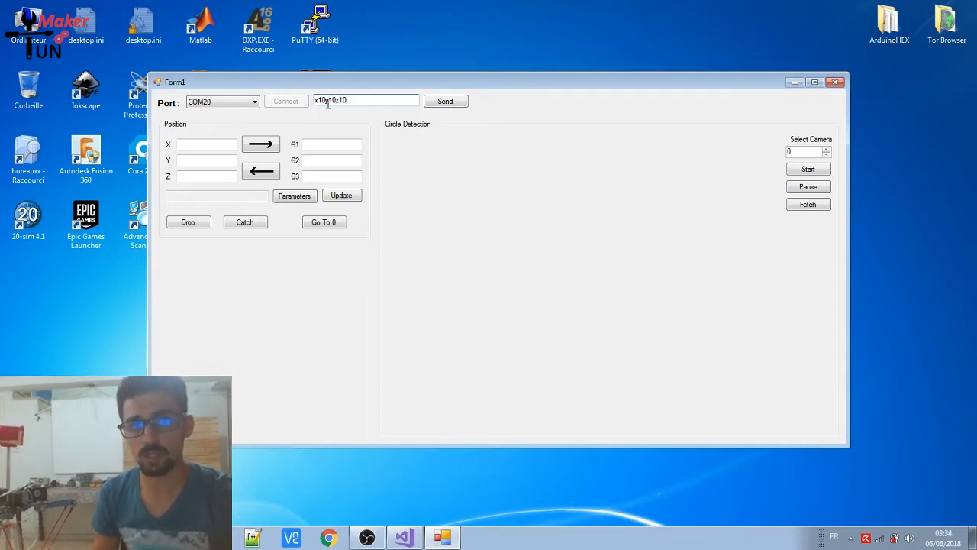
pyautogui.moveTo(339, 127)
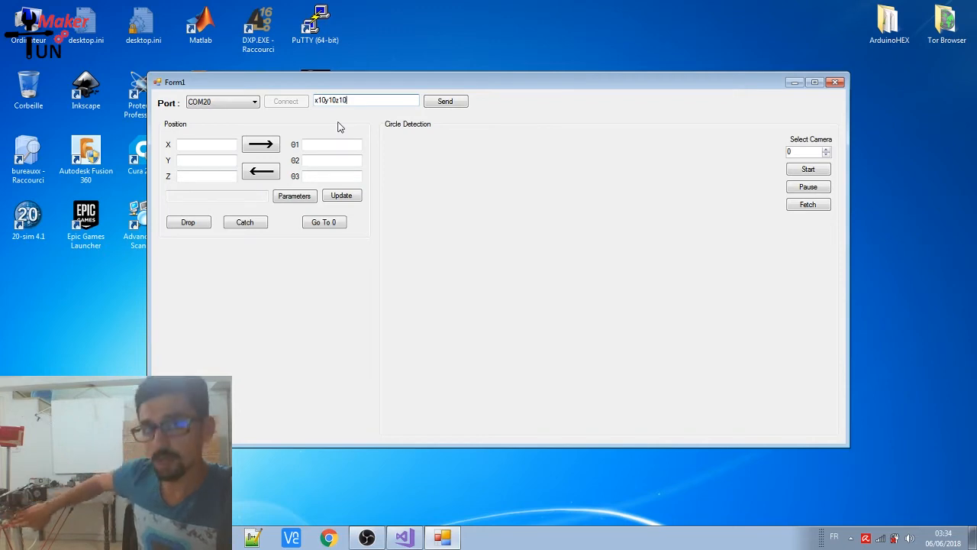
# Send the x10y10z10 command to the delta robot over the COM port
pyautogui.click(807, 168)
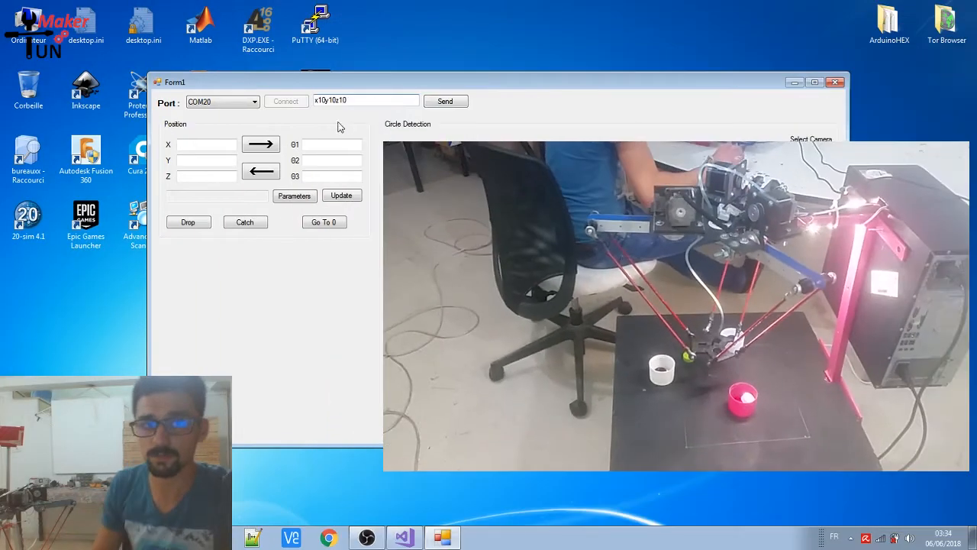
pyautogui.click(446, 100)
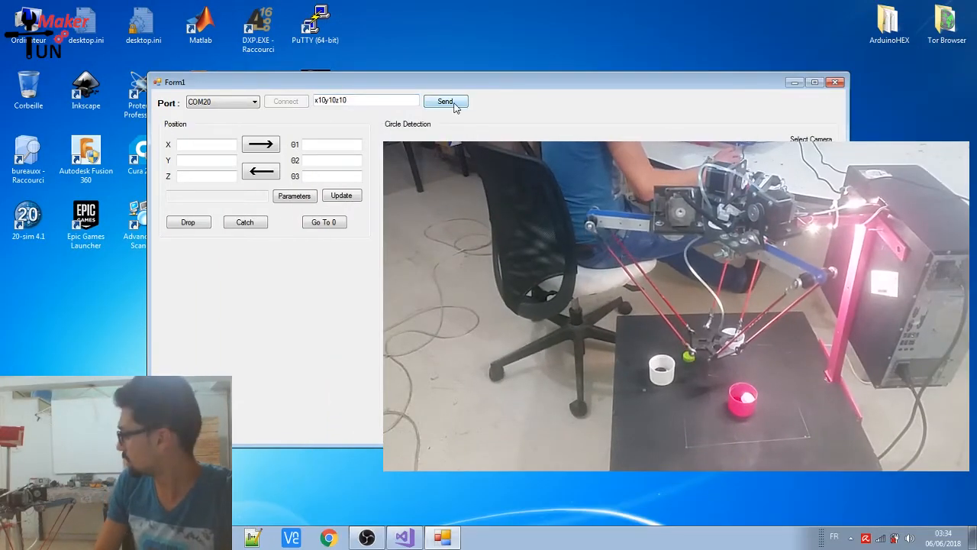
pyautogui.click(446, 101)
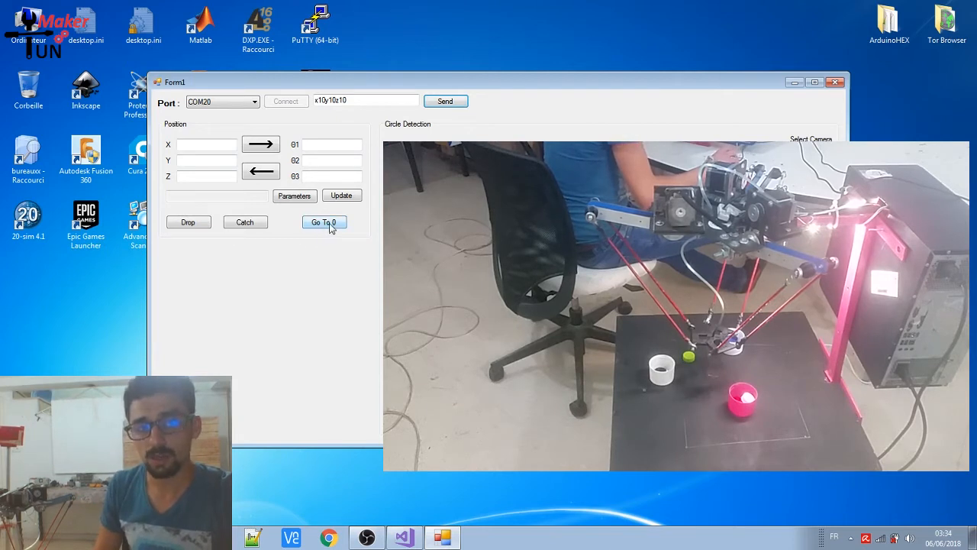
# Command the robot back to its zero position with Go To 0
pyautogui.click(324, 222)
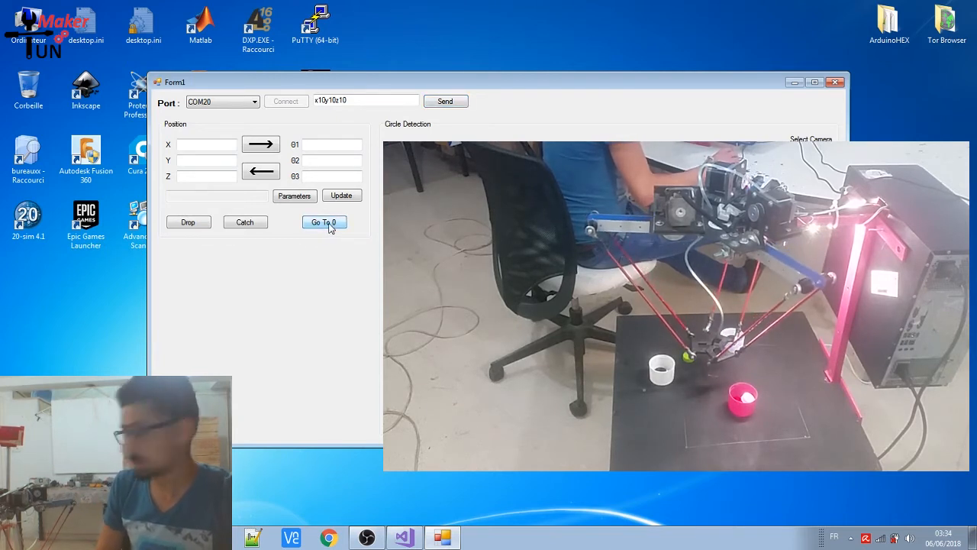
pyautogui.click(323, 223)
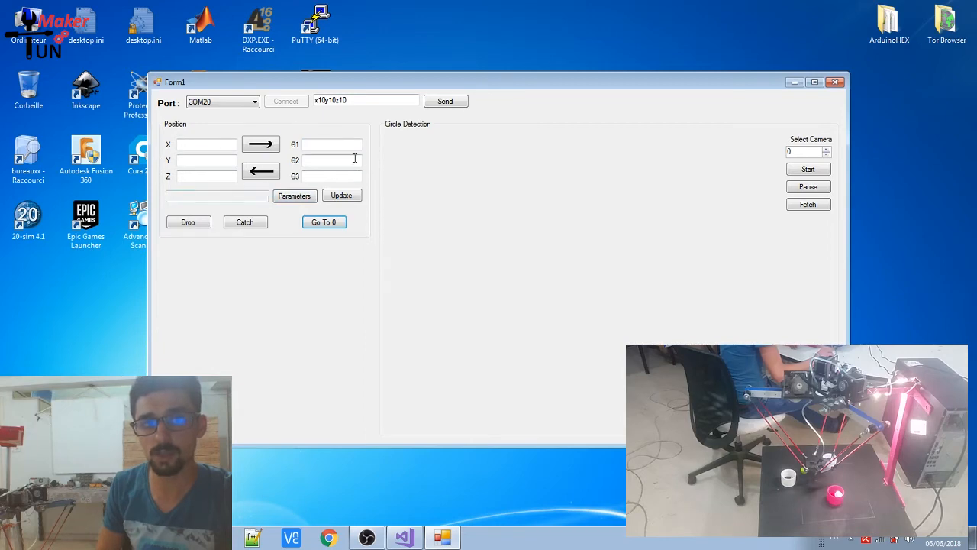
# Enter joint angles of 10 and compute forward kinematics giving X 0, Z about -365.3
pyautogui.write('10')
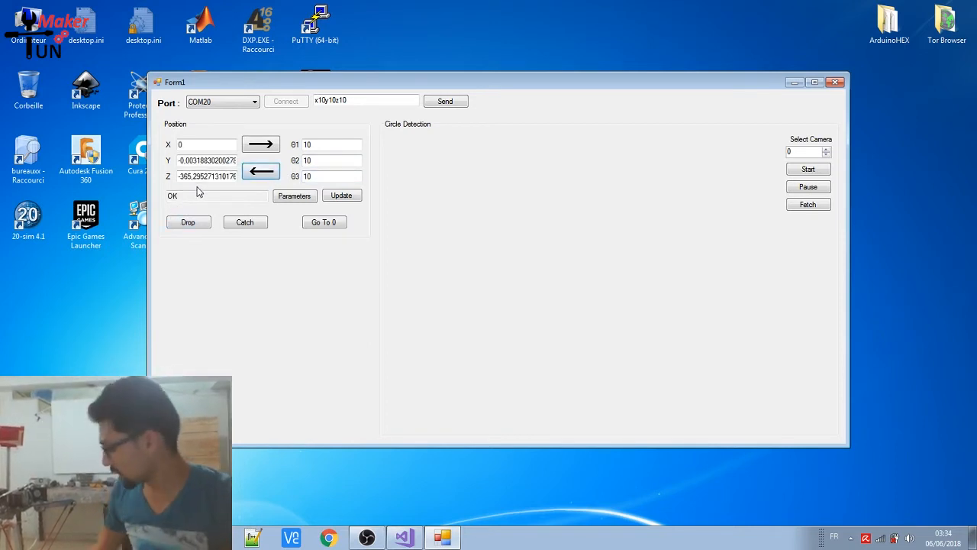
pyautogui.click(809, 186)
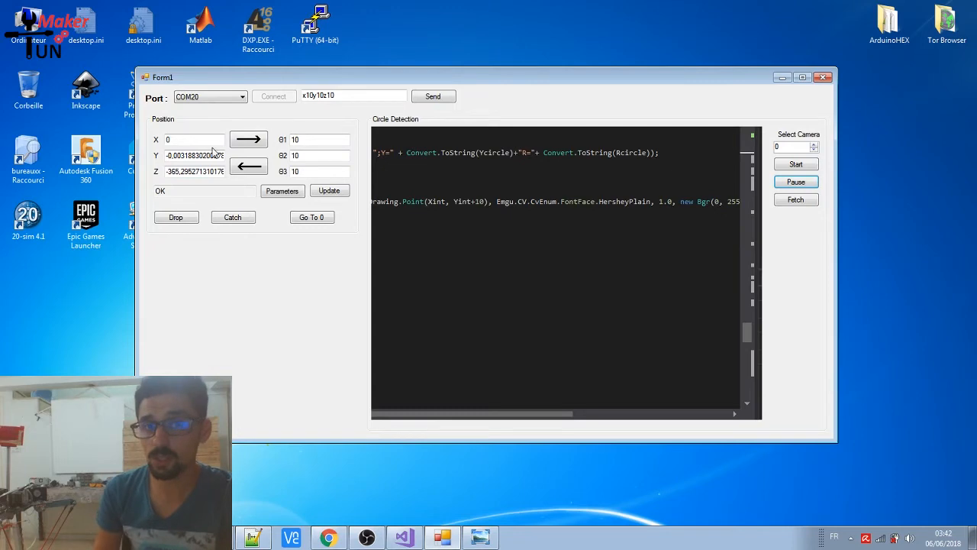
# Read through the Trossen Robotics tutorial's C sample kinematics code
pyautogui.click(327, 537)
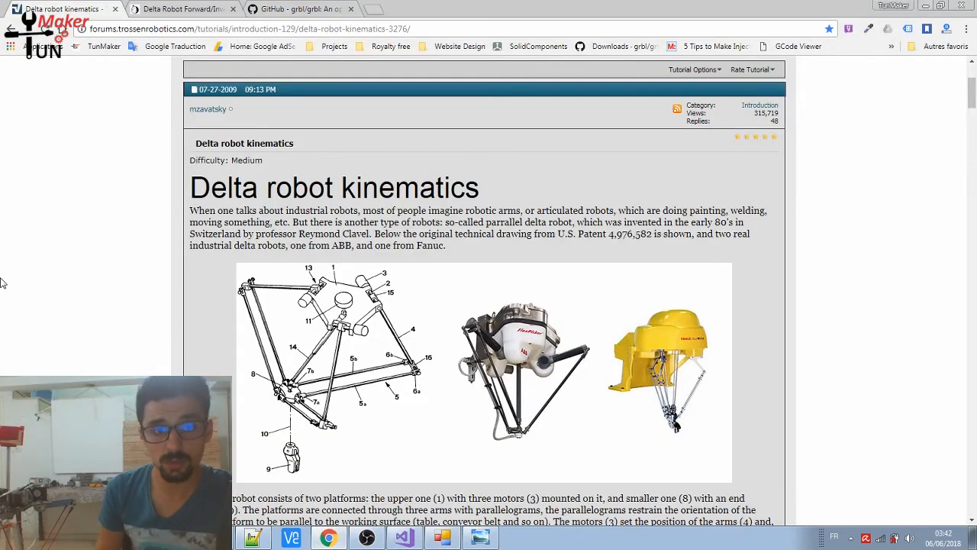
pyautogui.scroll(3)
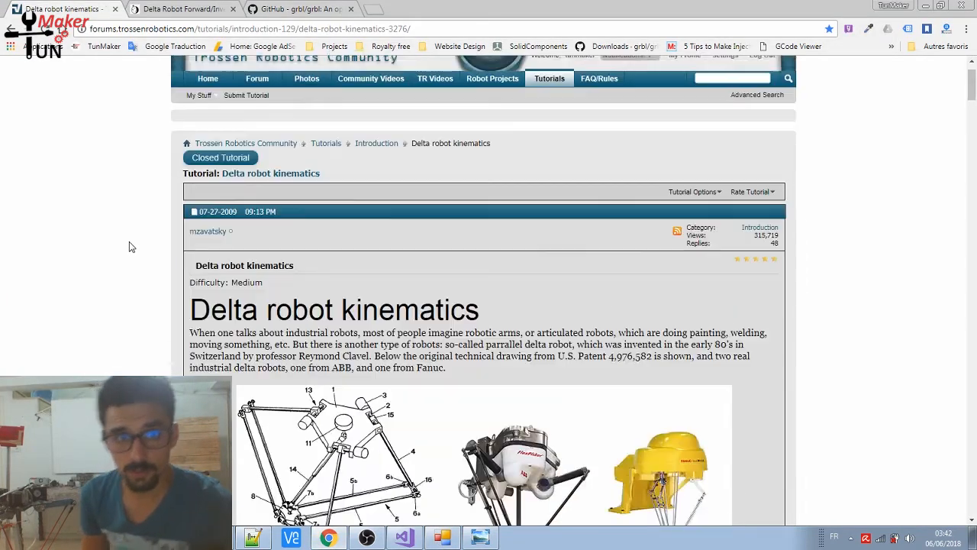
pyautogui.scroll(3)
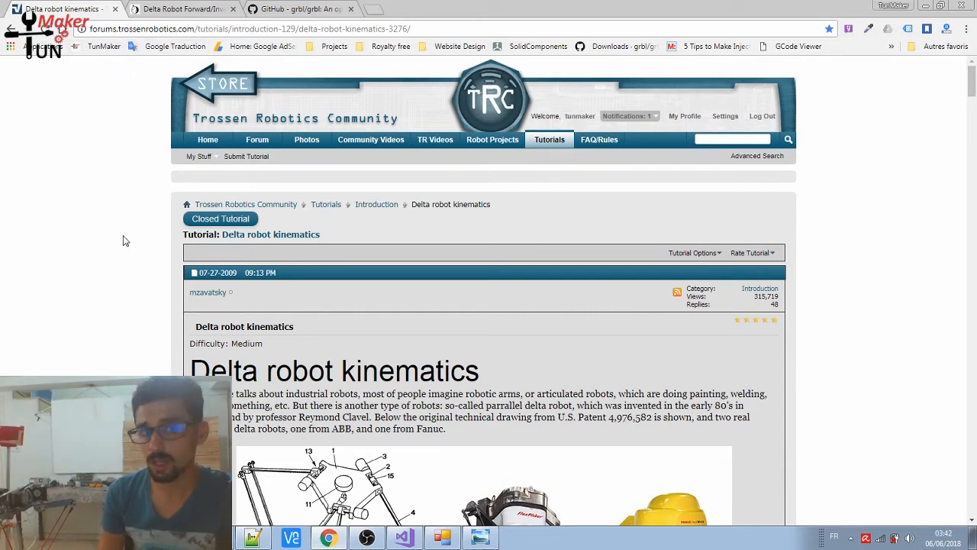
pyautogui.scroll(-3)
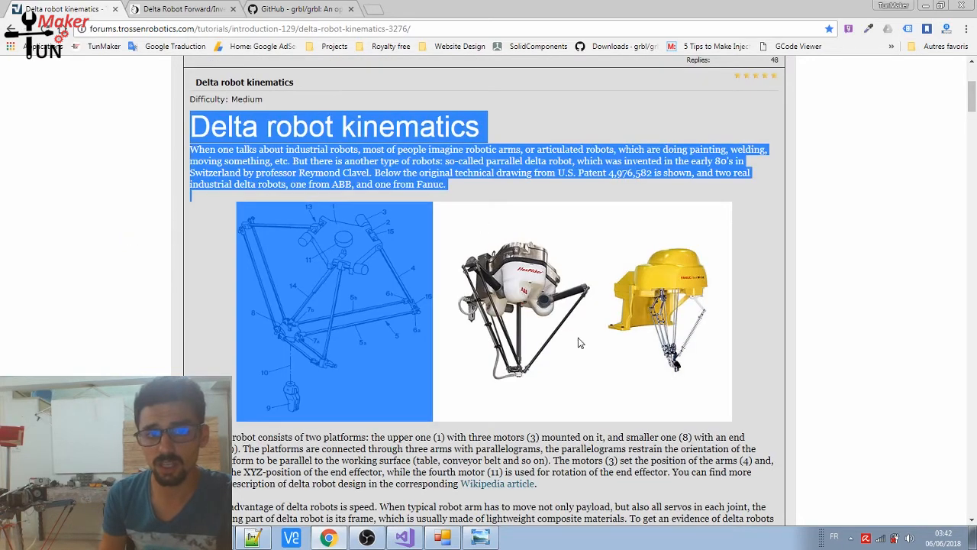
pyautogui.scroll(3)
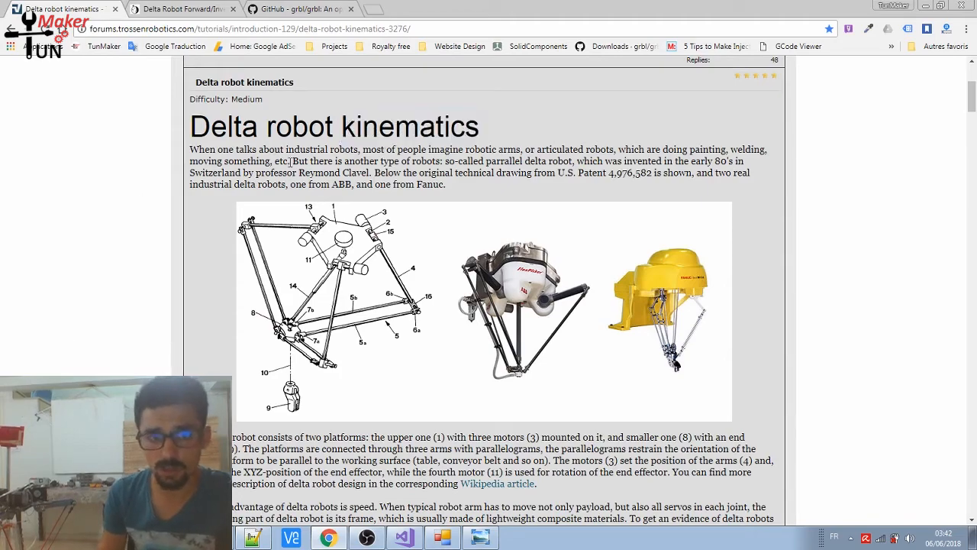
pyautogui.scroll(-3)
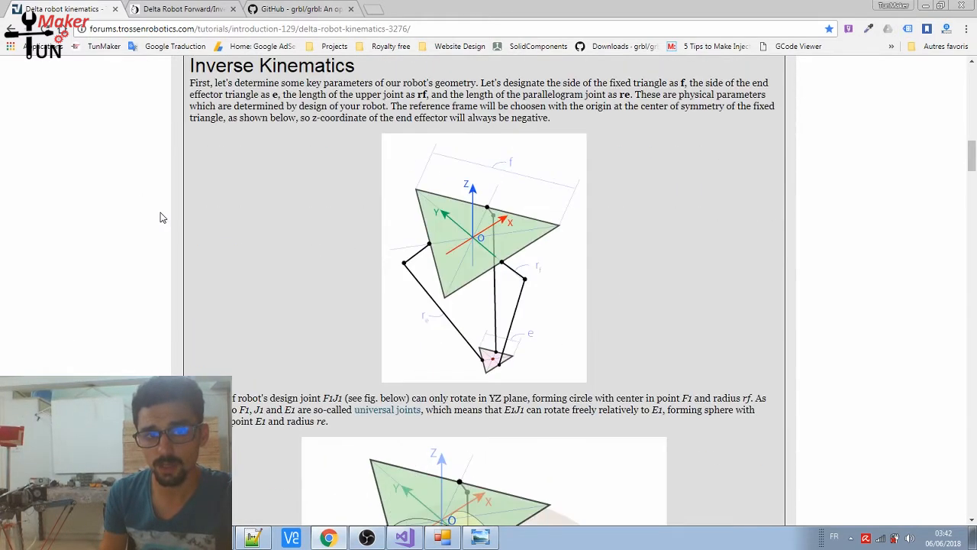
pyautogui.scroll(-3)
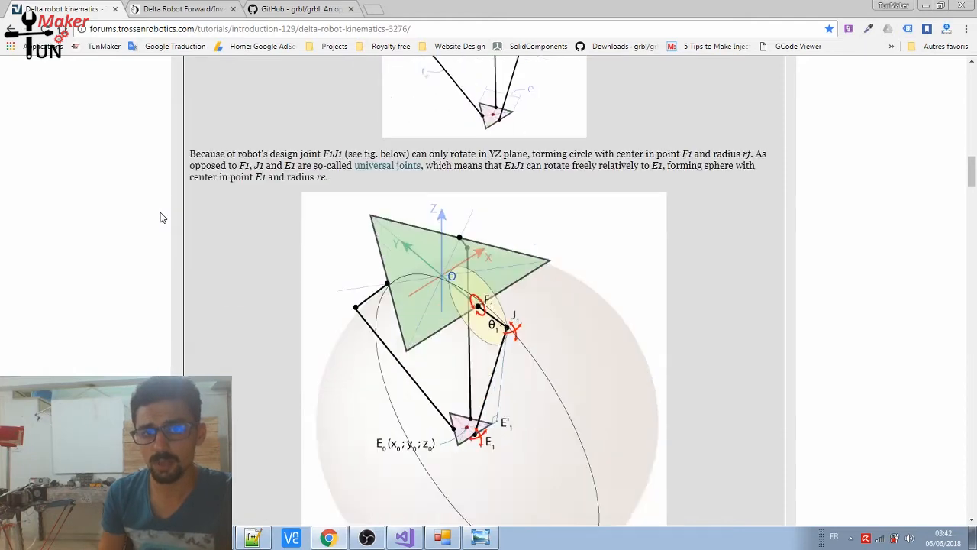
pyautogui.scroll(-3)
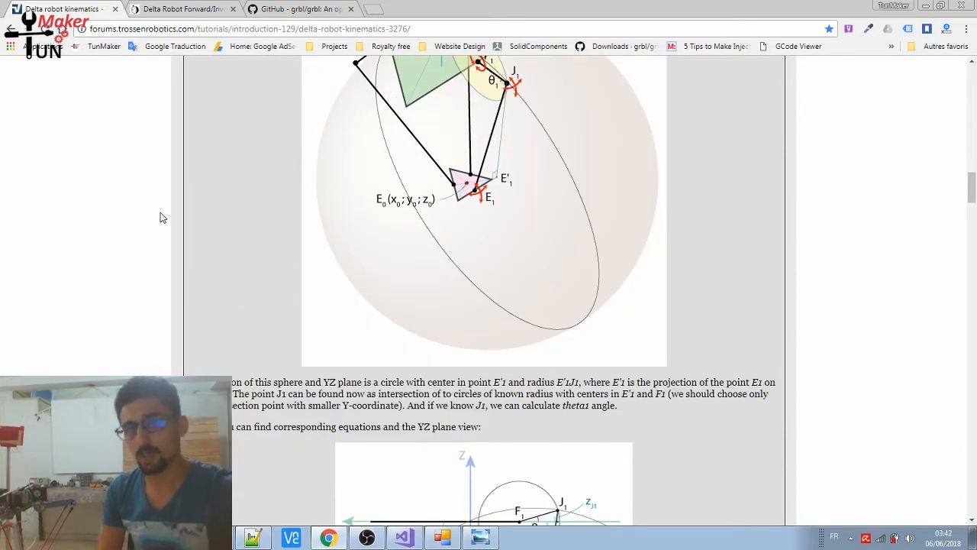
pyautogui.scroll(-3)
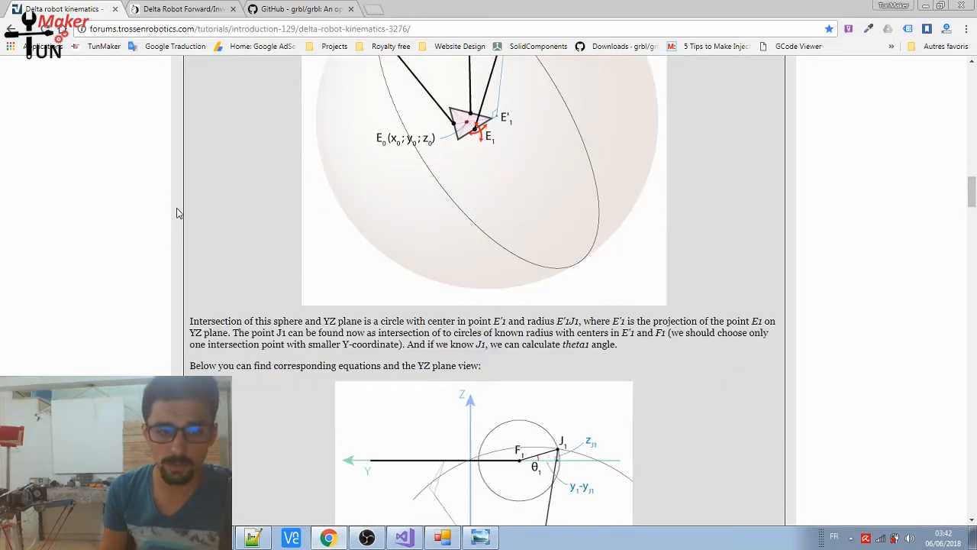
pyautogui.scroll(-3)
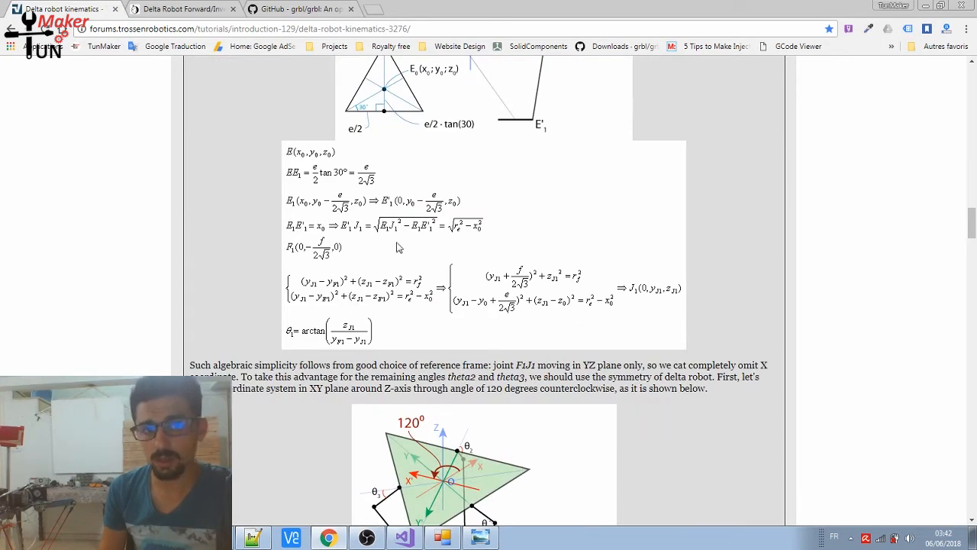
pyautogui.scroll(-3)
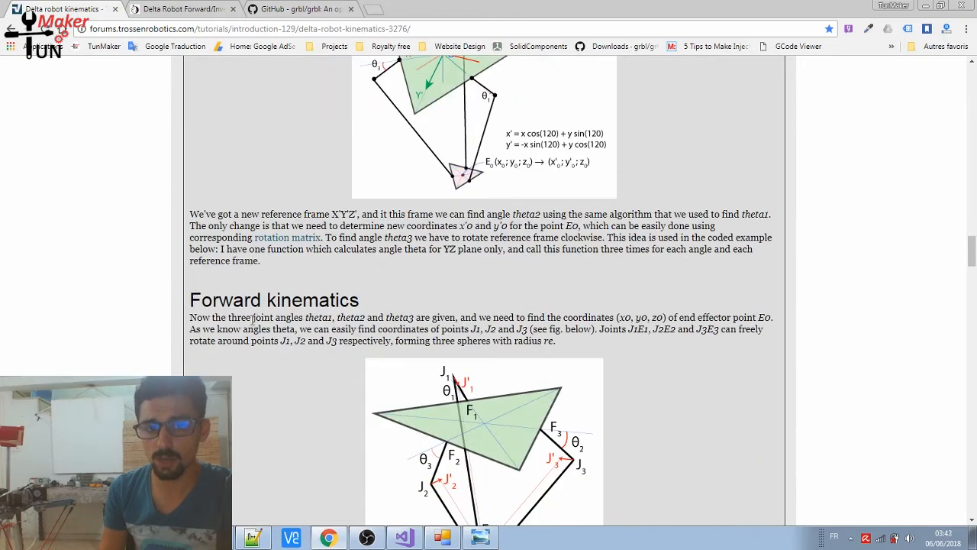
pyautogui.scroll(-3)
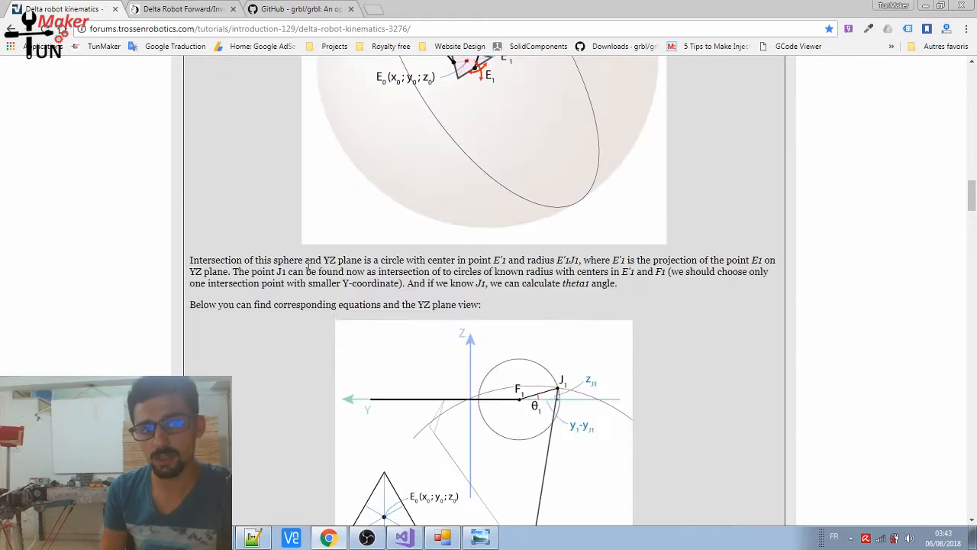
pyautogui.scroll(-3)
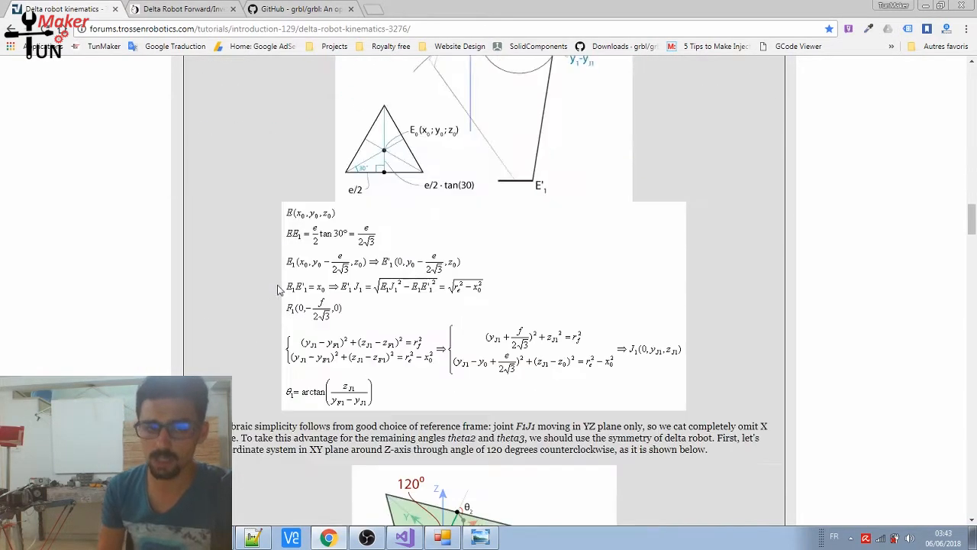
pyautogui.scroll(-3)
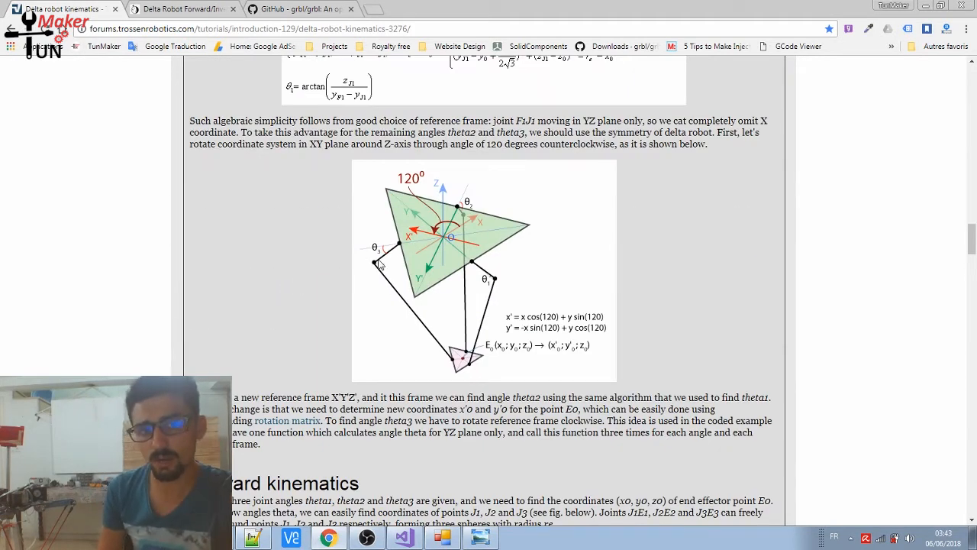
pyautogui.moveTo(496, 305)
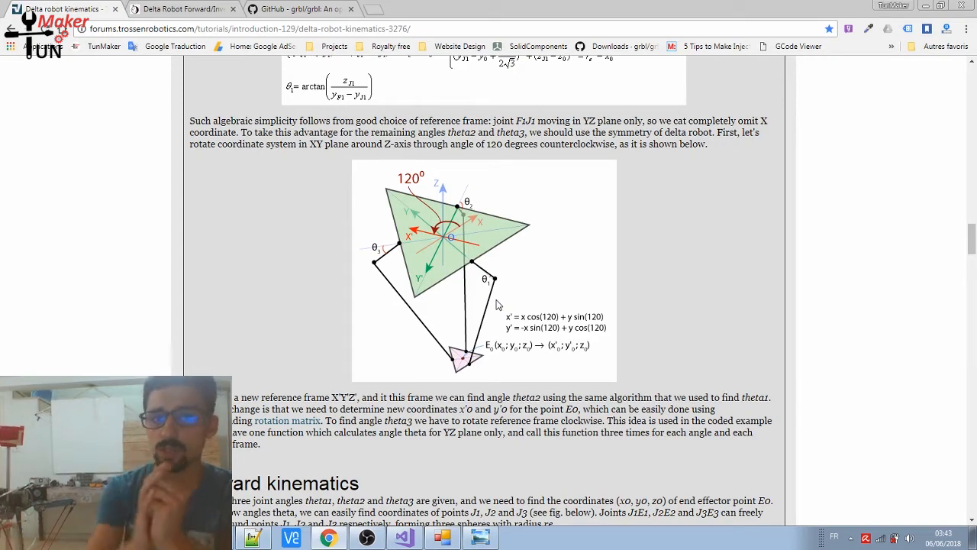
# Continue down to the Acknowledgements, Sample build and attached files, then back up
pyautogui.scroll(-3)
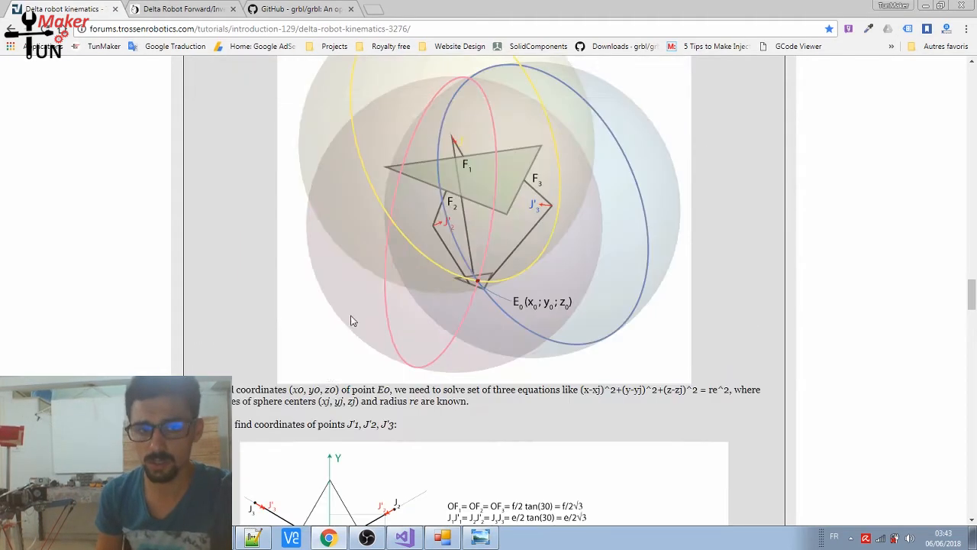
pyautogui.scroll(-3)
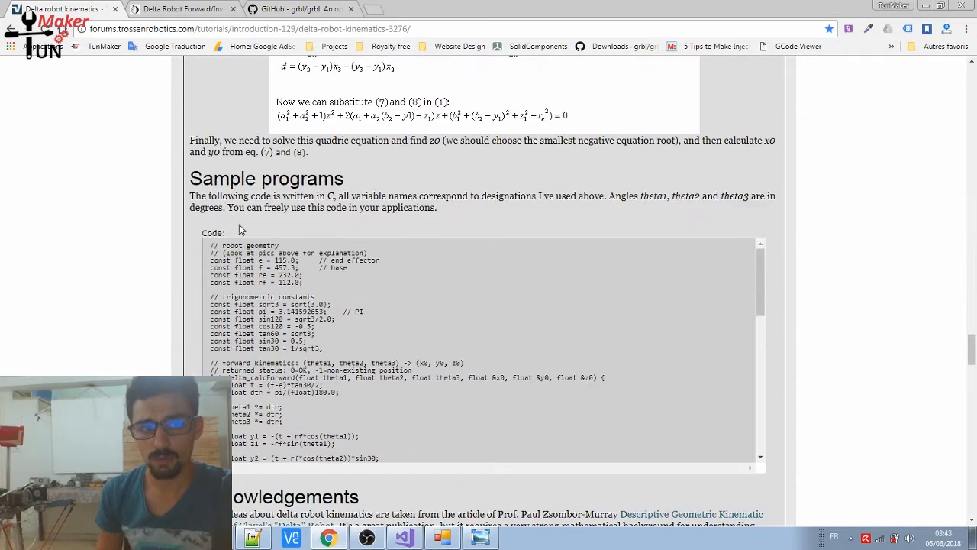
pyautogui.scroll(-3)
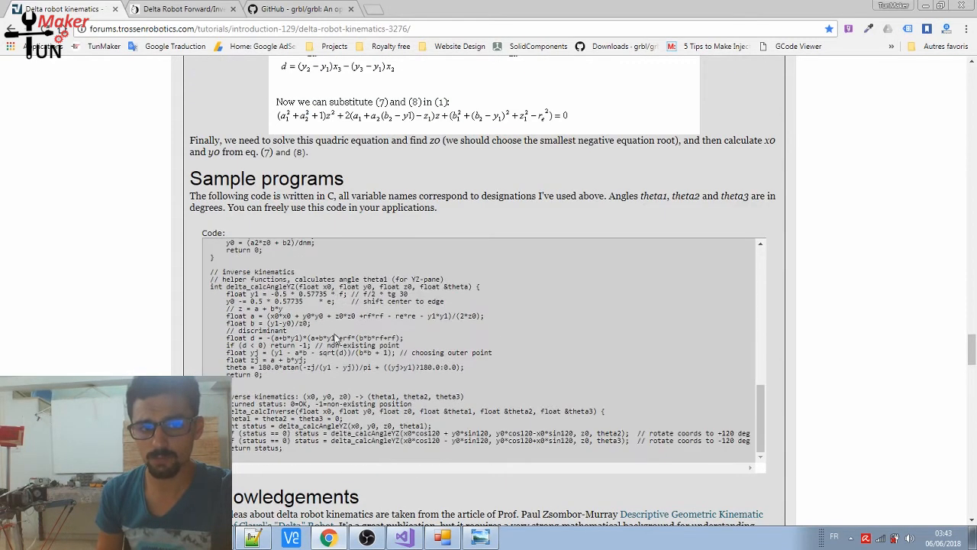
pyautogui.scroll(3)
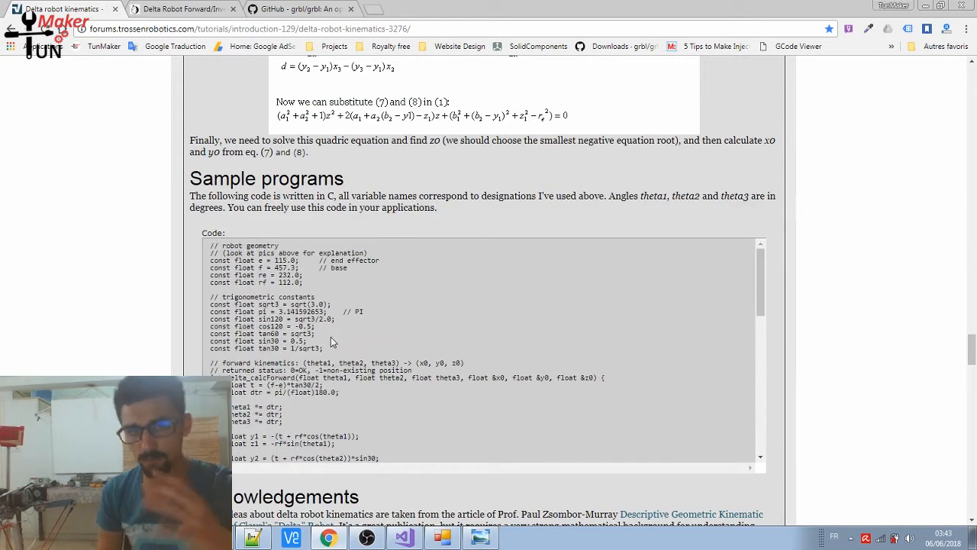
pyautogui.scroll(-3)
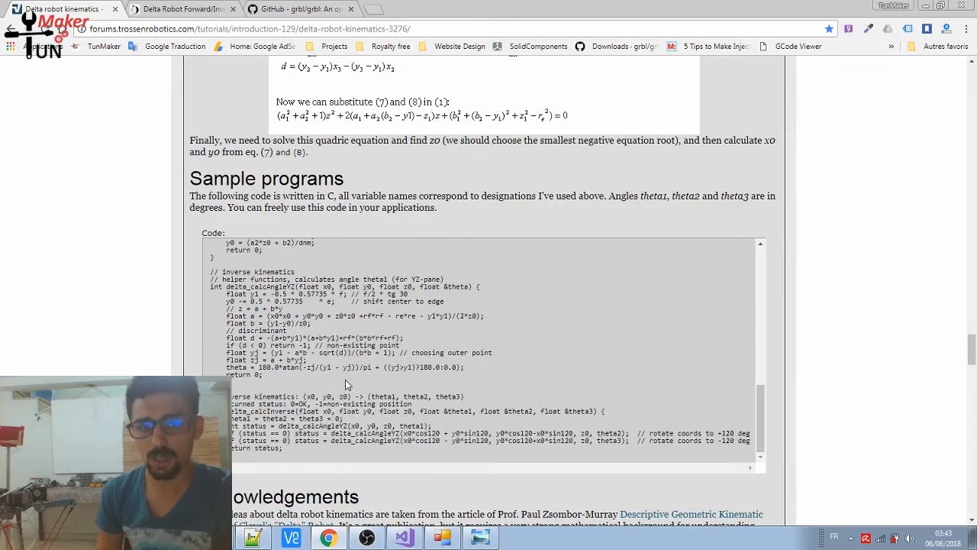
pyautogui.scroll(-3)
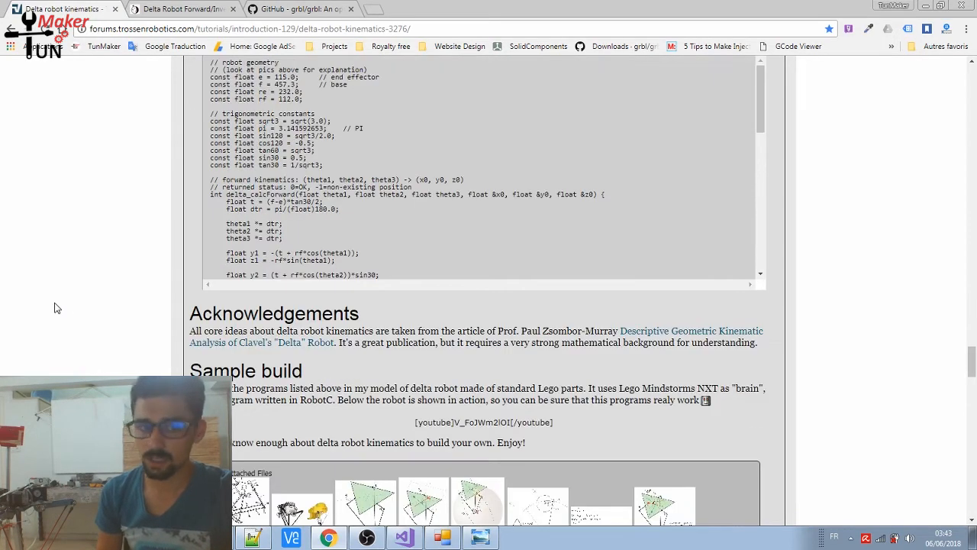
pyautogui.scroll(-3)
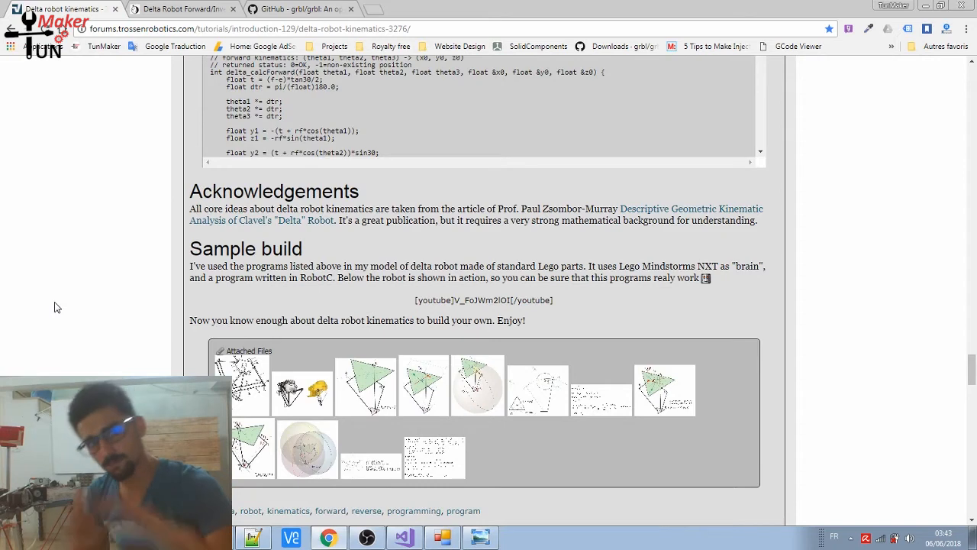
pyautogui.scroll(-3)
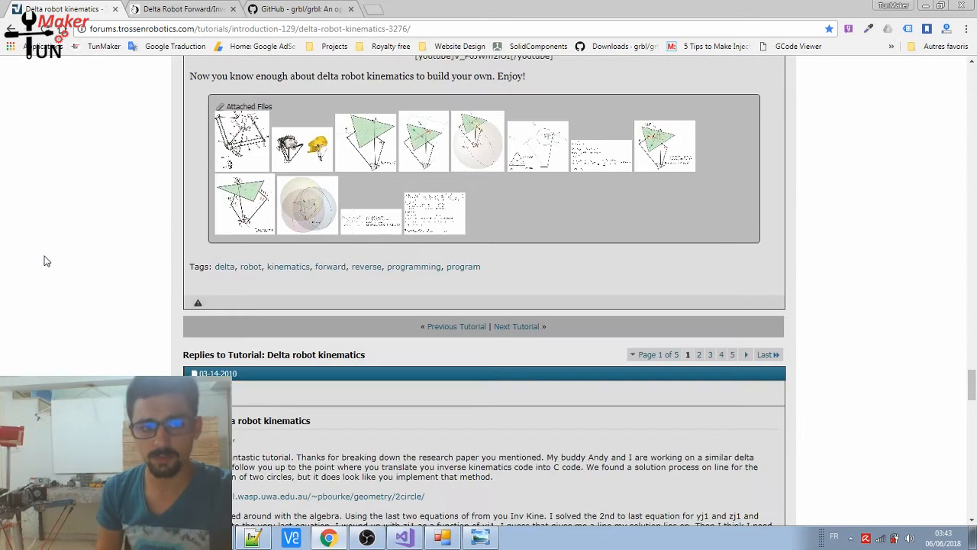
pyautogui.scroll(3)
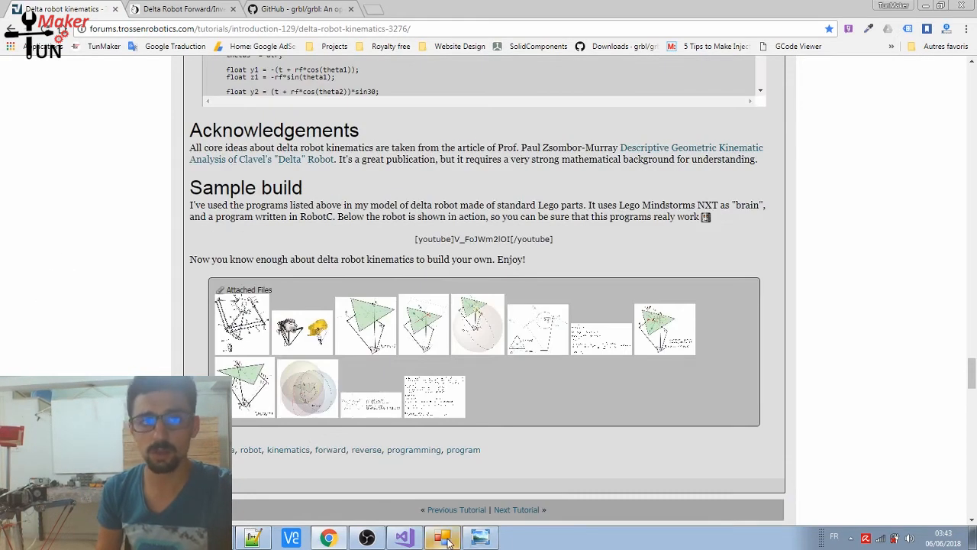
# Compute the position for joint angles 30, 45, 40 and send it to the robot
pyautogui.click(443, 537)
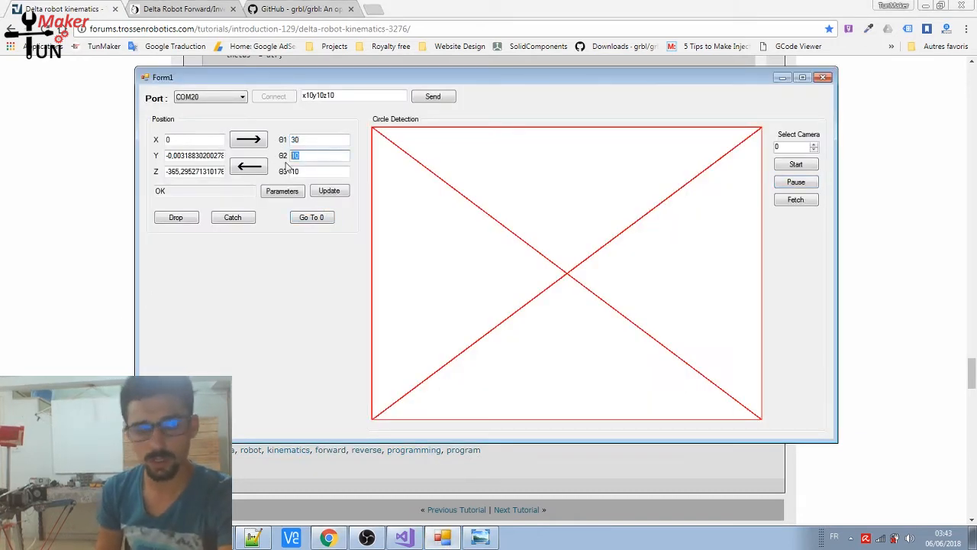
pyautogui.write('45')
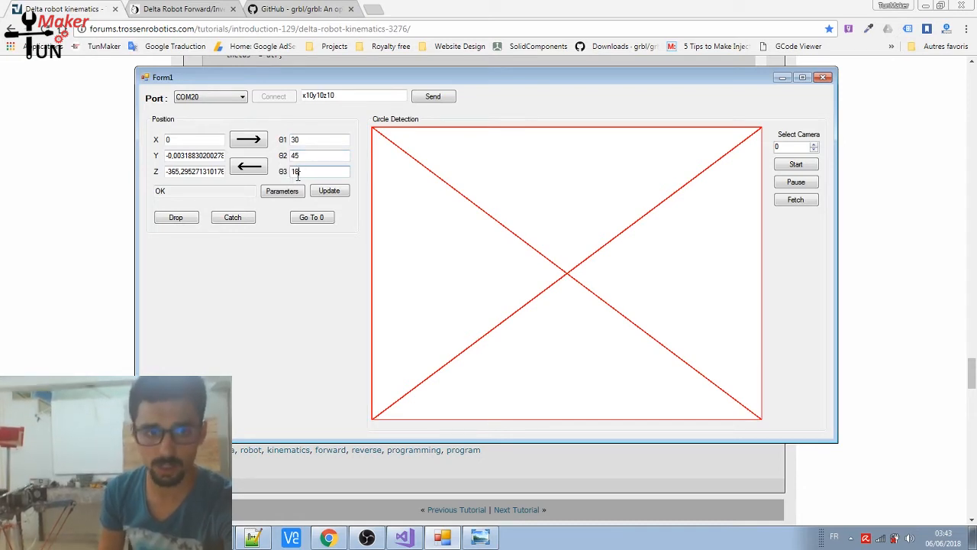
pyautogui.click(249, 167)
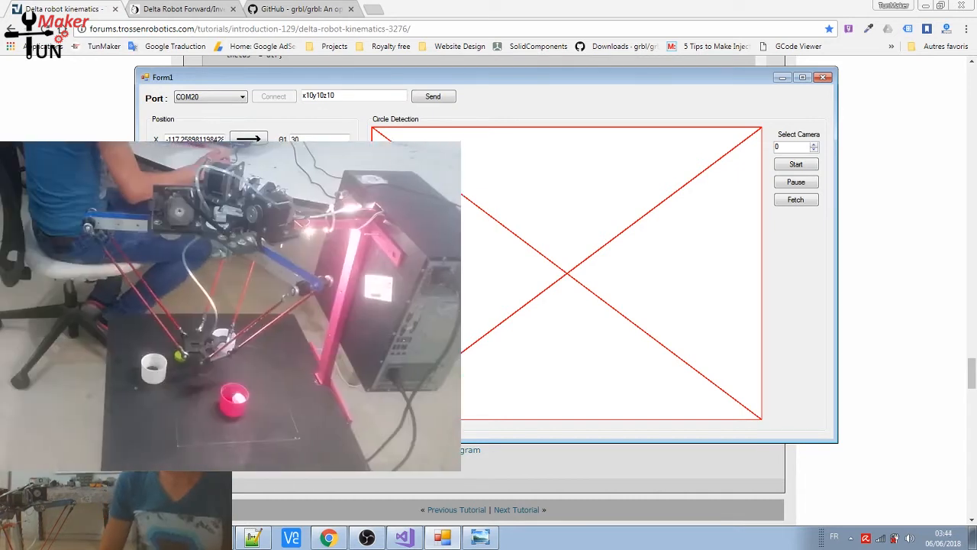
pyautogui.click(330, 190)
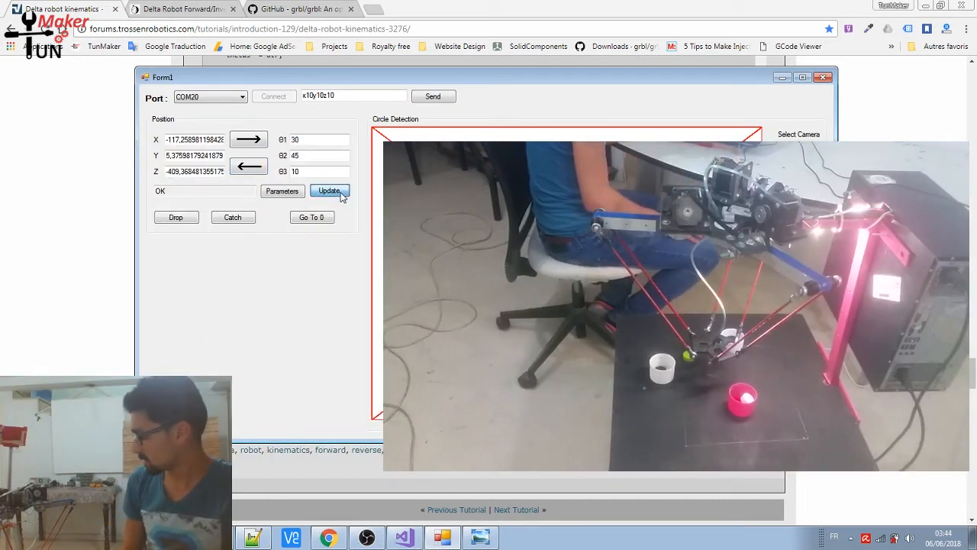
pyautogui.click(330, 191)
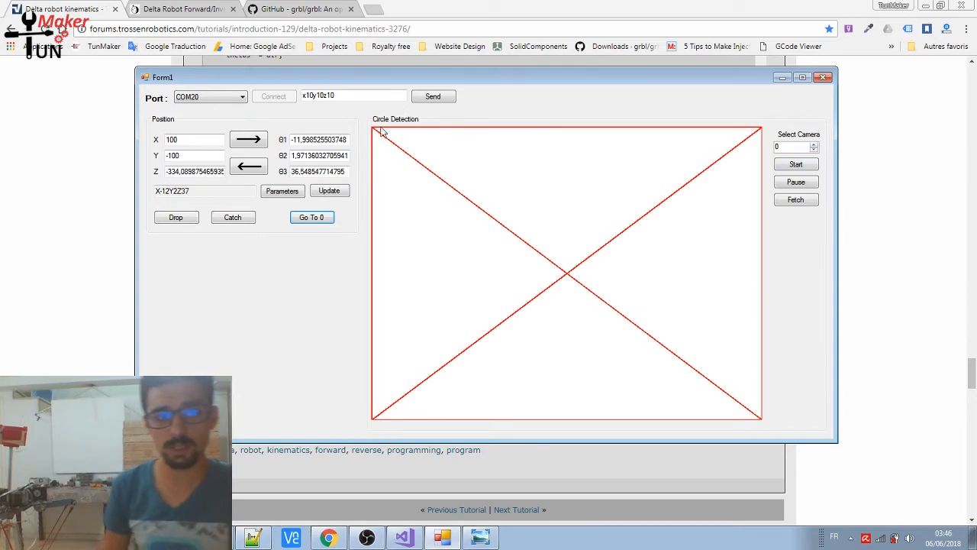
pyautogui.moveTo(192, 231)
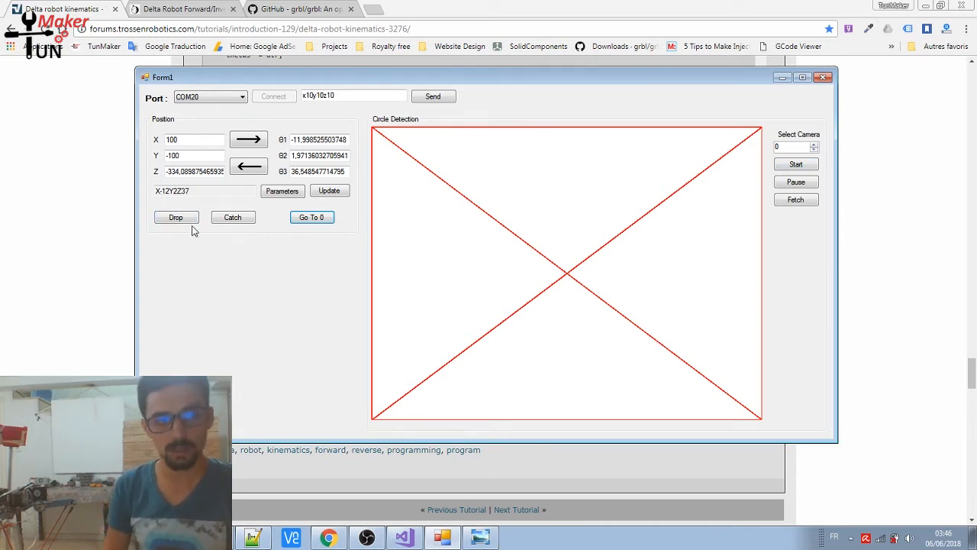
pyautogui.moveTo(205, 273)
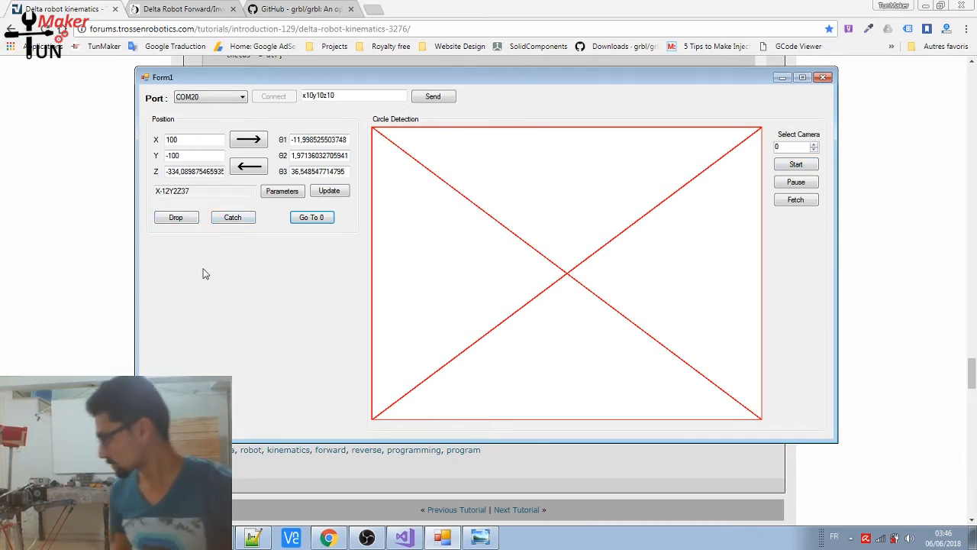
# Trigger the pump Drop repeatedly to release the object at X 100, Y -100
pyautogui.click(796, 165)
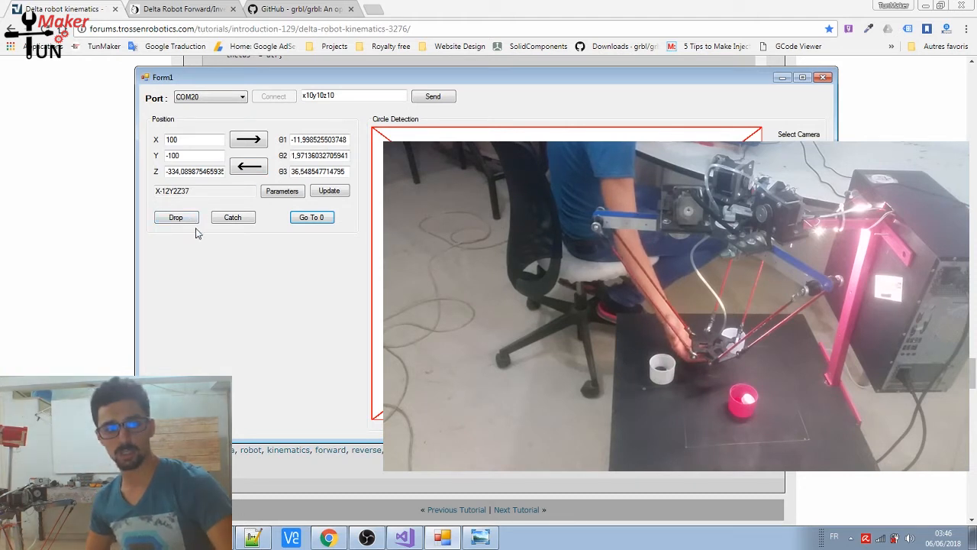
pyautogui.click(232, 217)
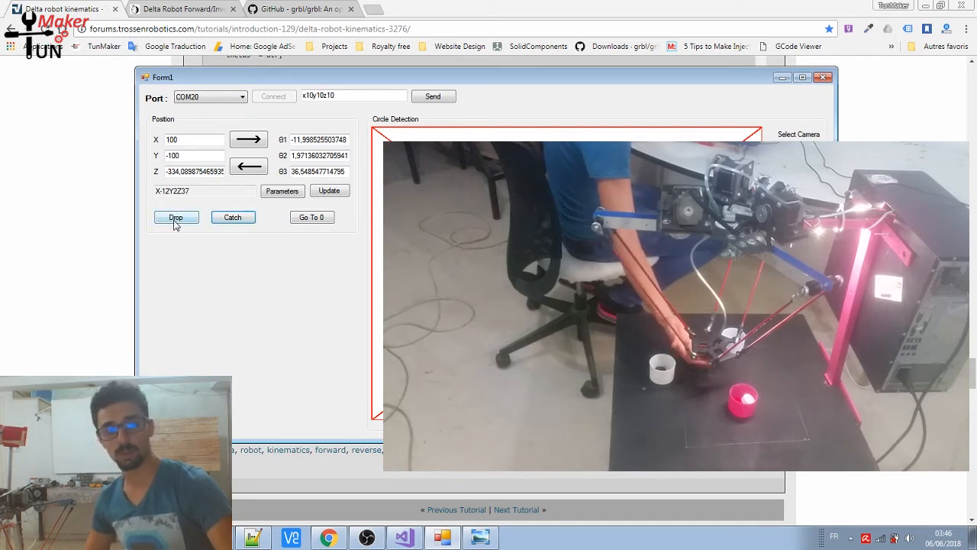
pyautogui.click(175, 216)
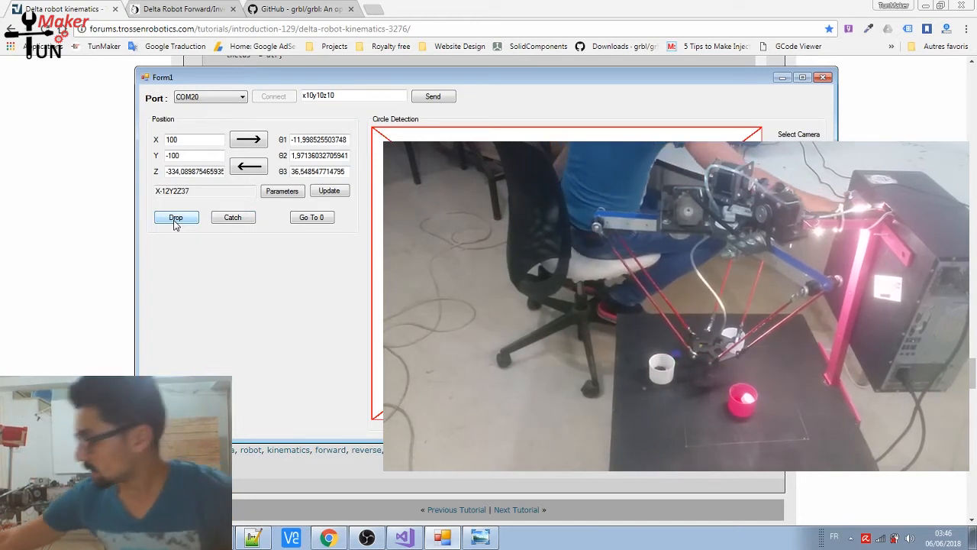
pyautogui.click(798, 135)
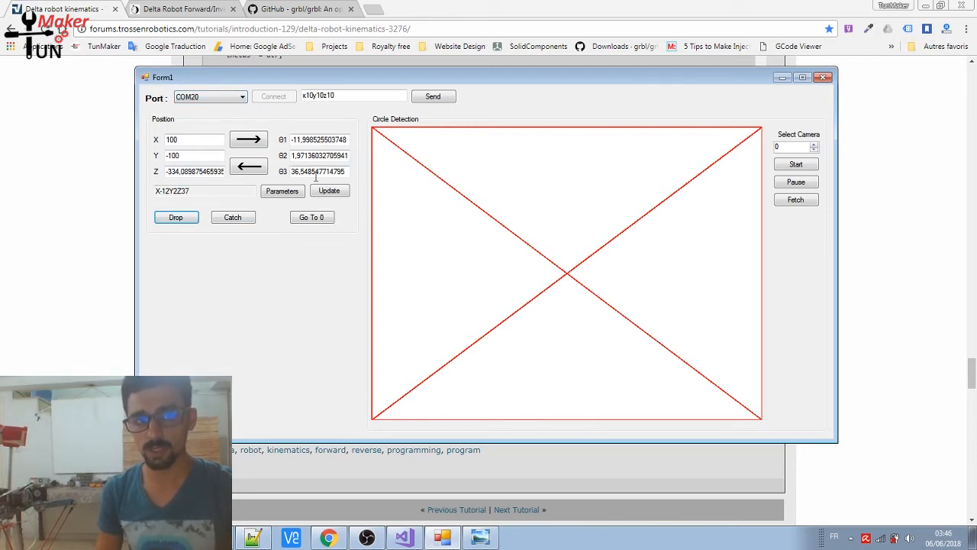
pyautogui.moveTo(501, 134)
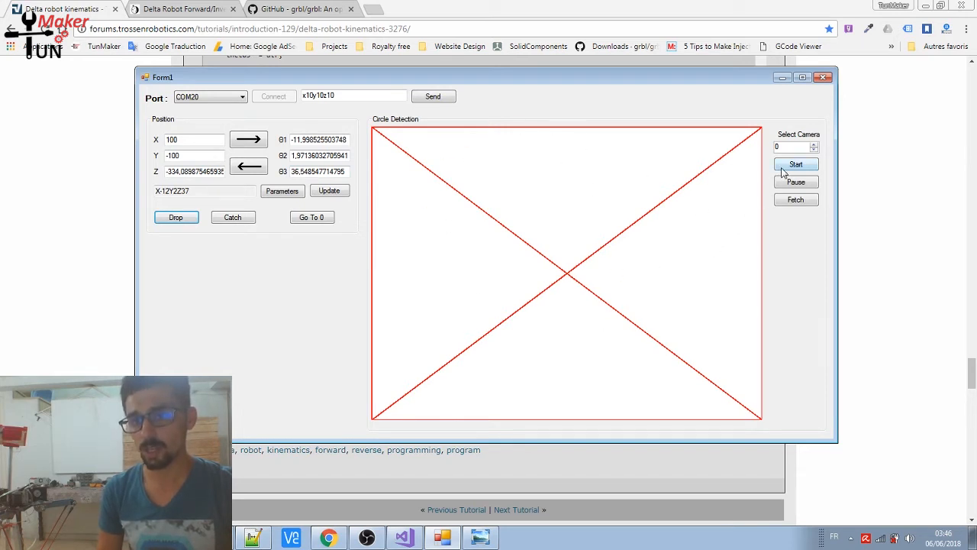
pyautogui.click(796, 165)
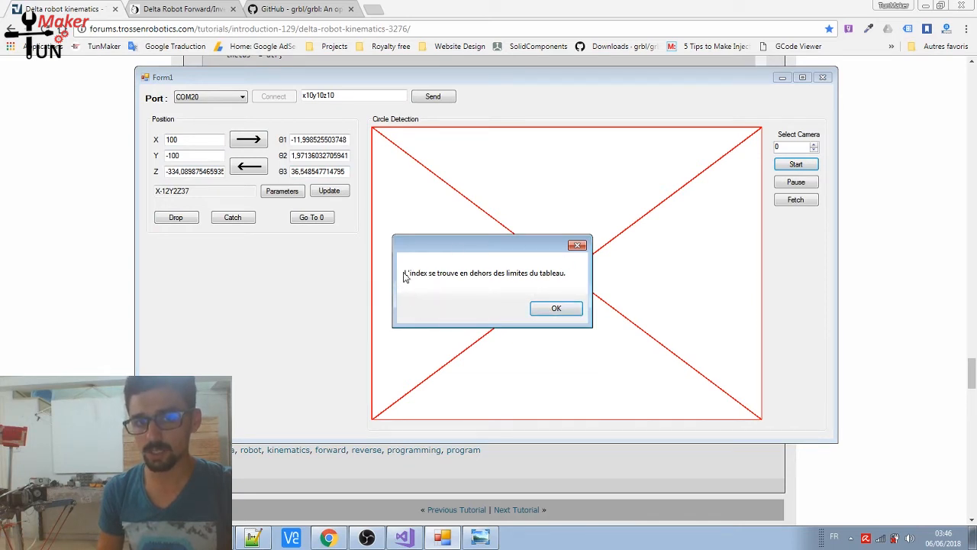
pyautogui.moveTo(468, 281)
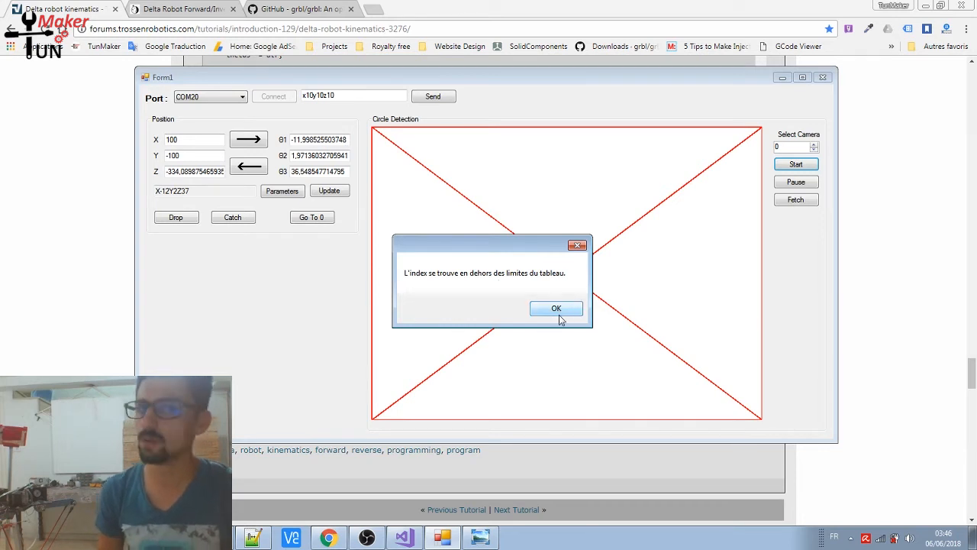
pyautogui.click(556, 309)
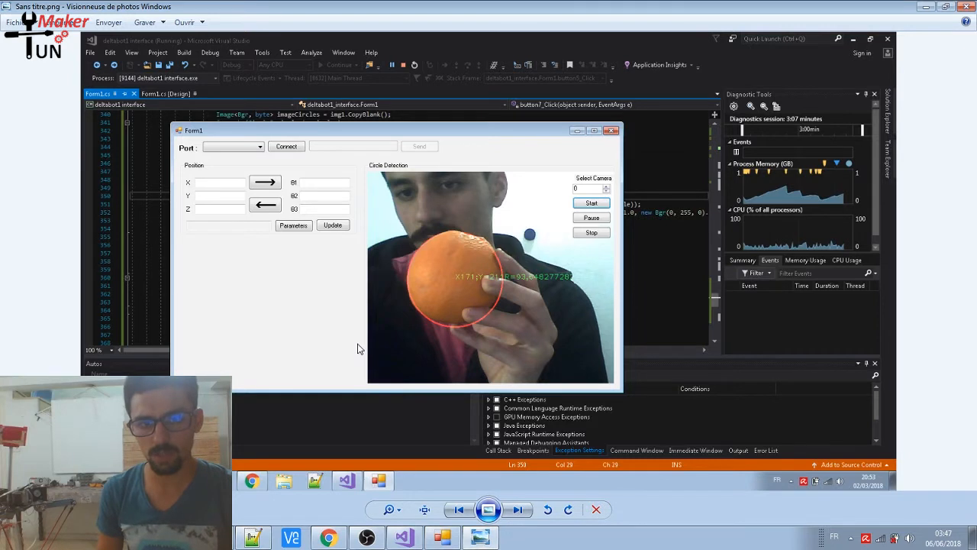
pyautogui.moveTo(458, 302)
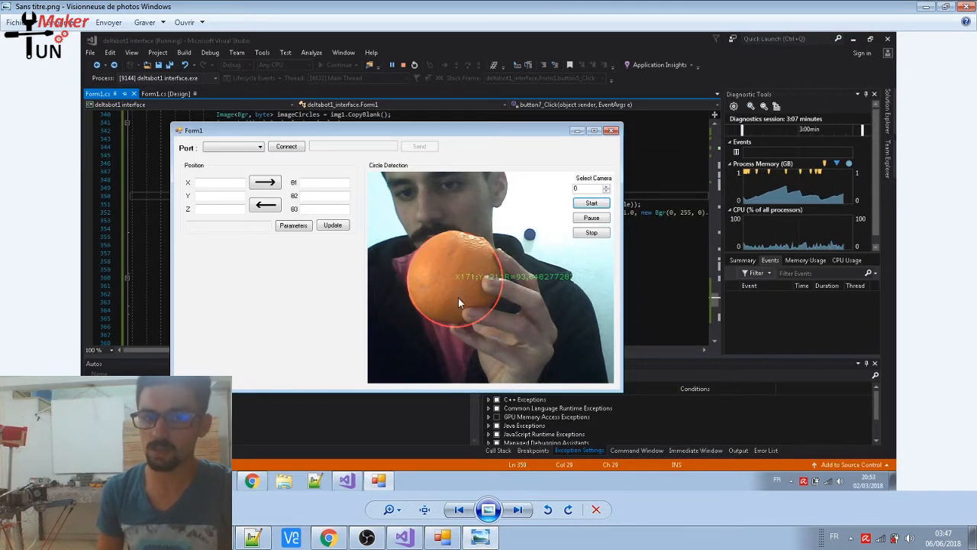
pyautogui.moveTo(528, 504)
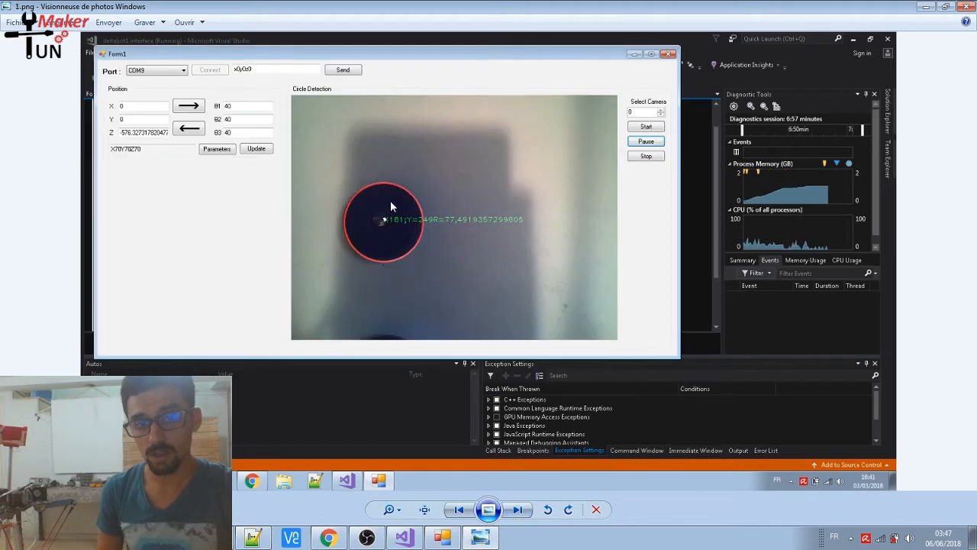
pyautogui.moveTo(403, 257)
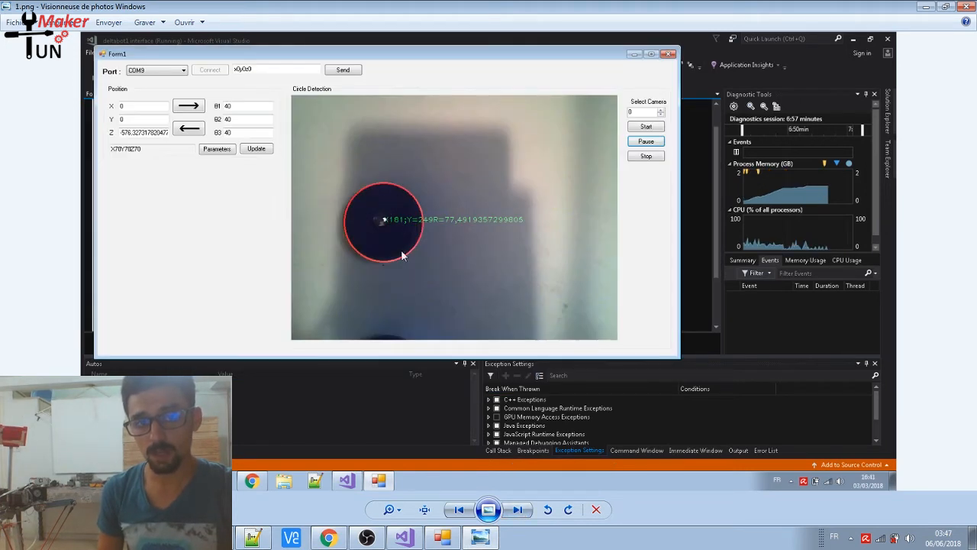
pyautogui.moveTo(395, 227)
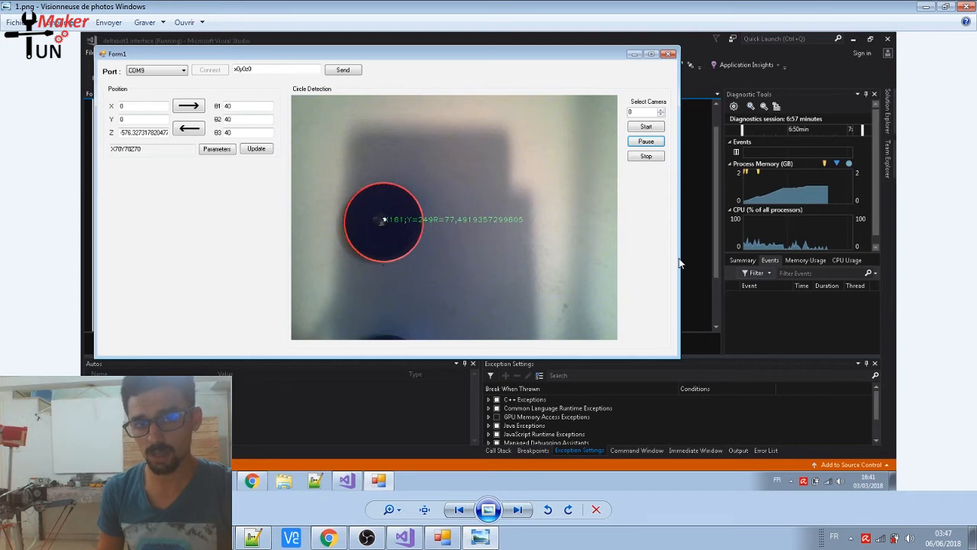
pyautogui.moveTo(374, 198)
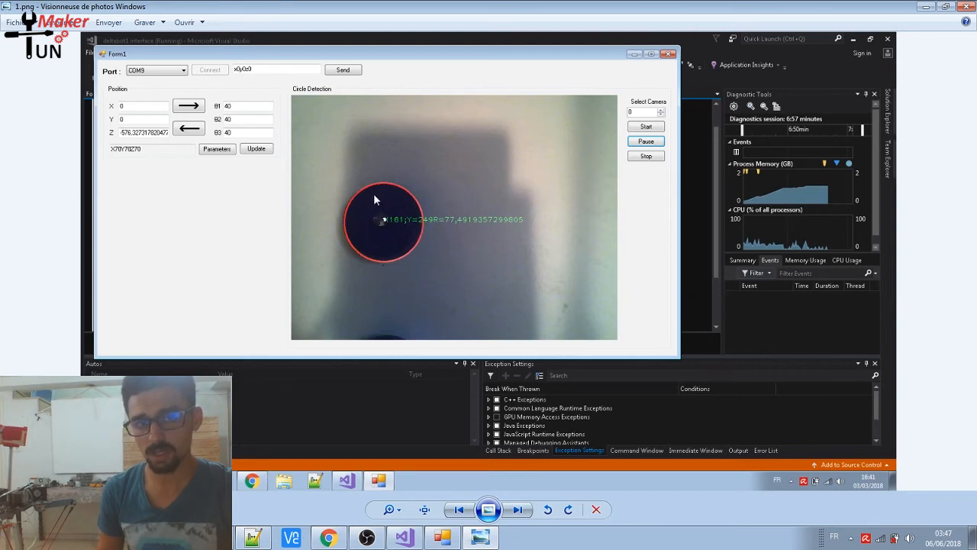
pyautogui.moveTo(372, 243)
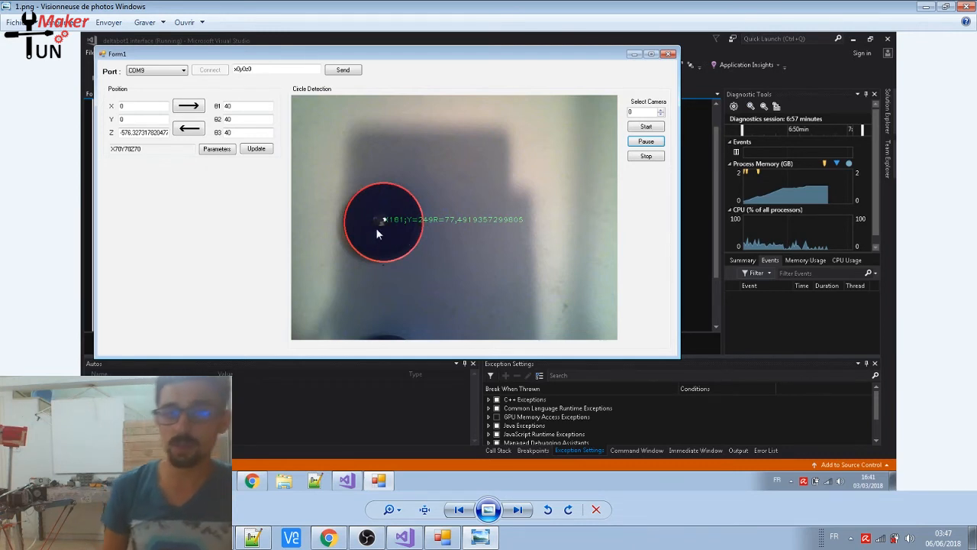
pyautogui.moveTo(395, 217)
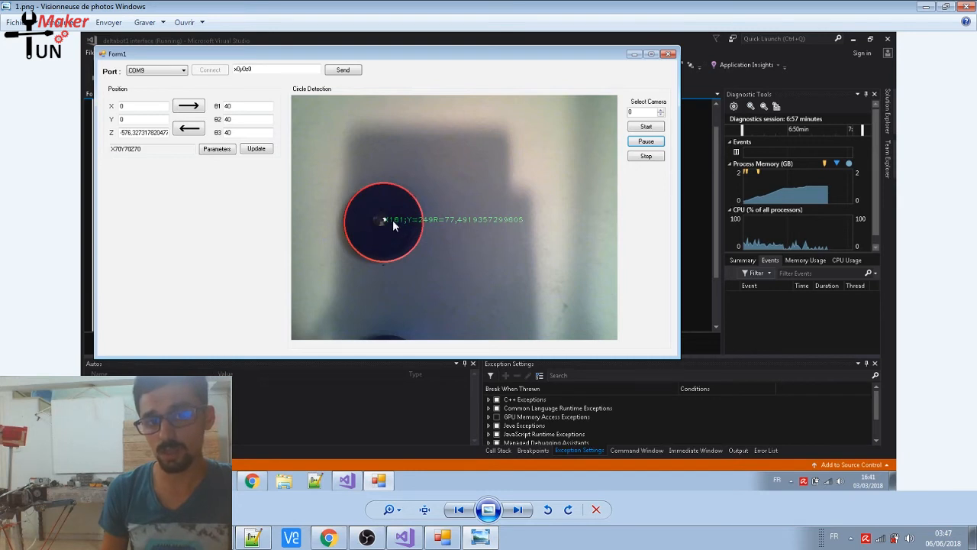
pyautogui.moveTo(470, 229)
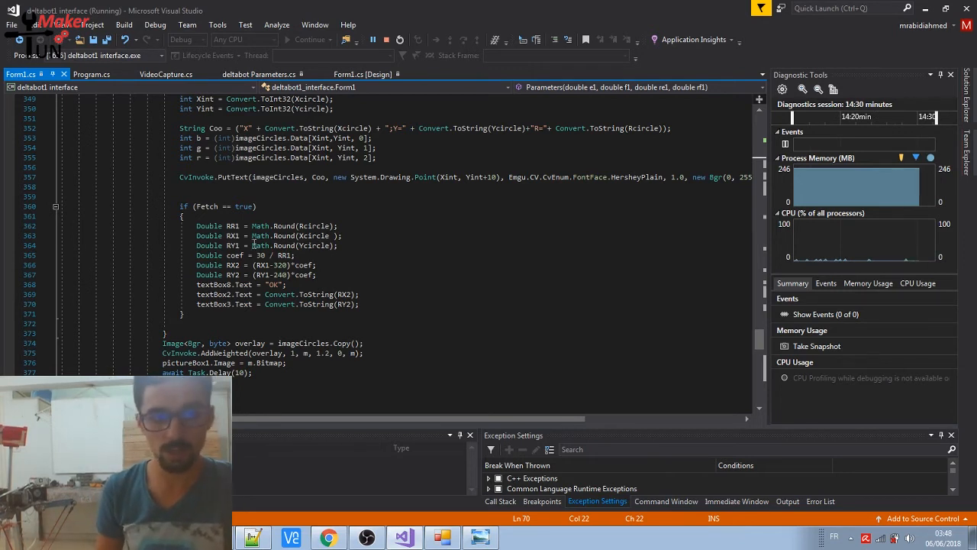
# Relaunch the deltabot interface so Form1 runs with default fields
pyautogui.doubleClick(314, 226)
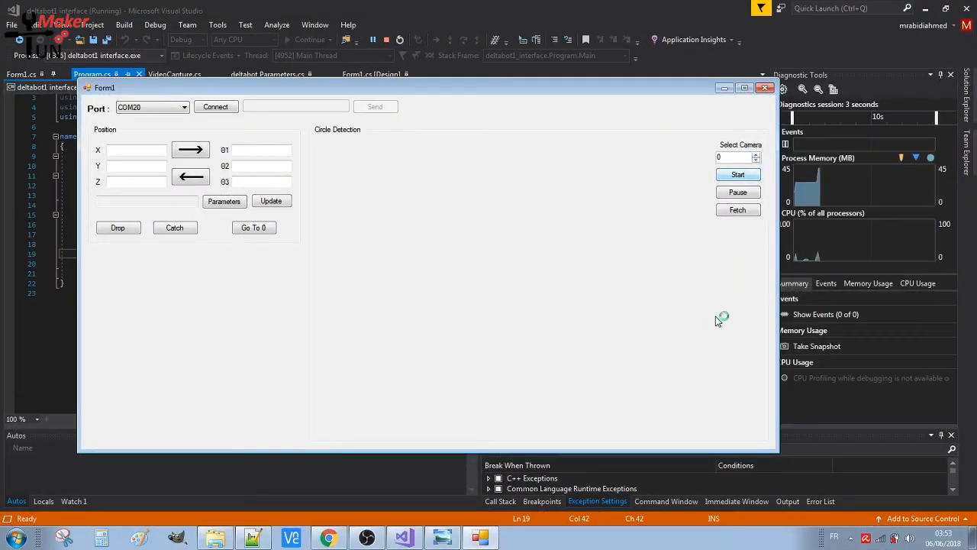
# Start the webcam so its live feed appears in the Circle Detection panel
pyautogui.click(737, 174)
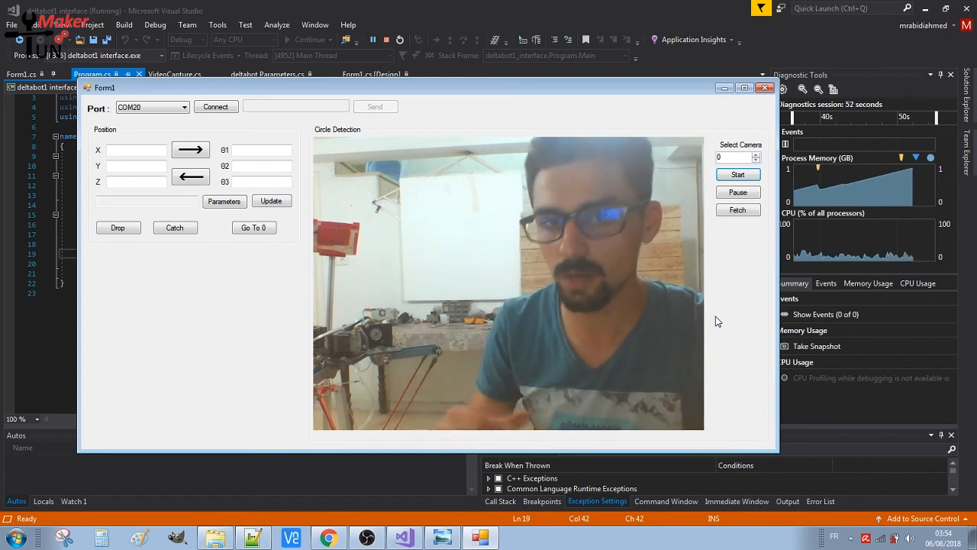
pyautogui.moveTo(263, 342)
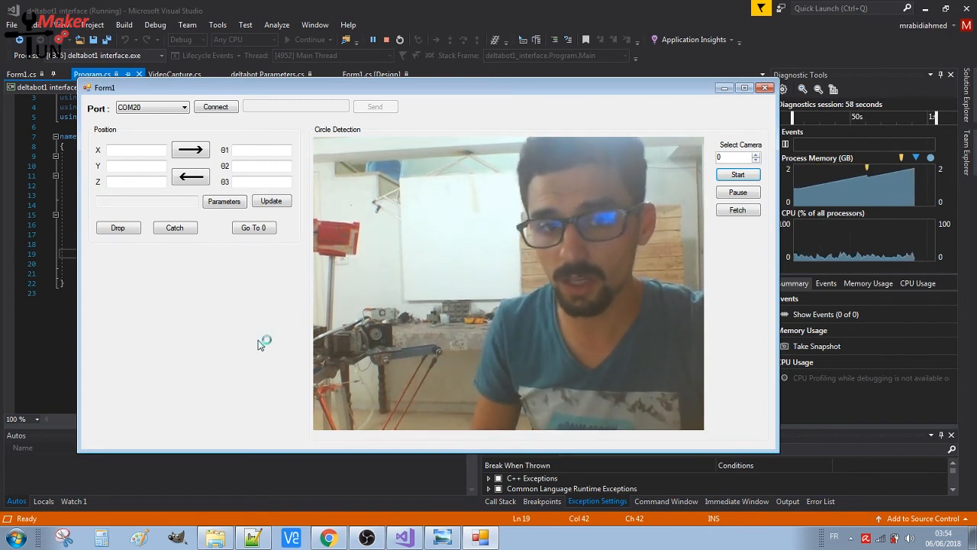